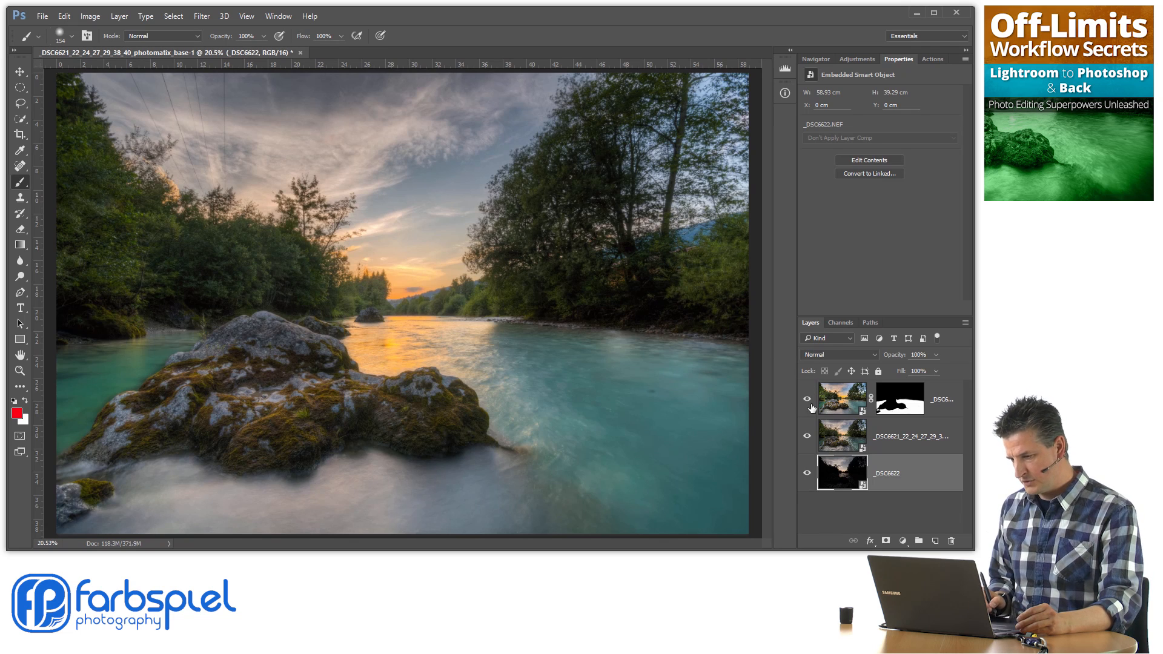
Step: Hide the top layer so the layers beneath begin to show through
click(807, 398)
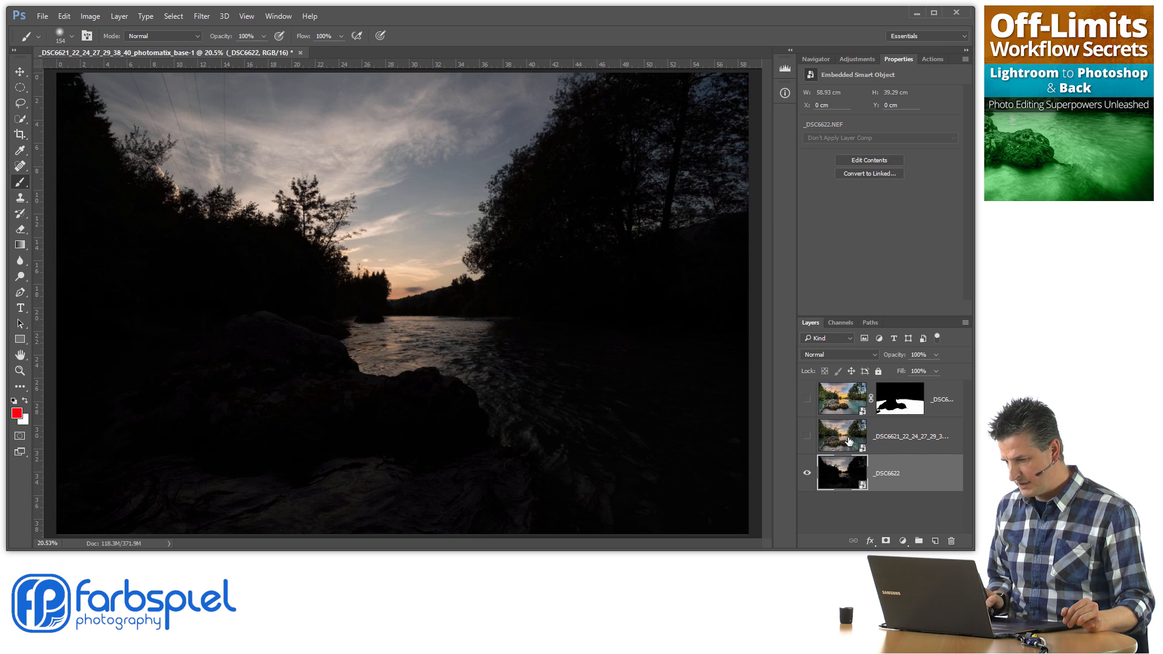
Step: Show the colour channels and flip between the Blue and Red channels of the dark exposure
click(840, 323)
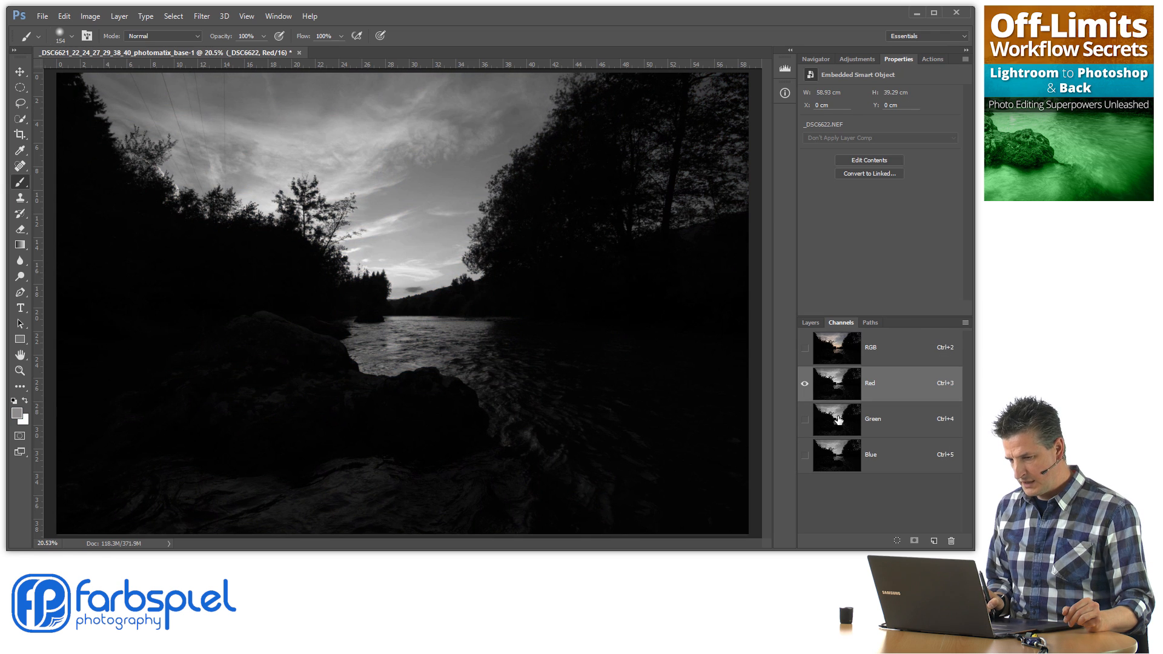
click(871, 454)
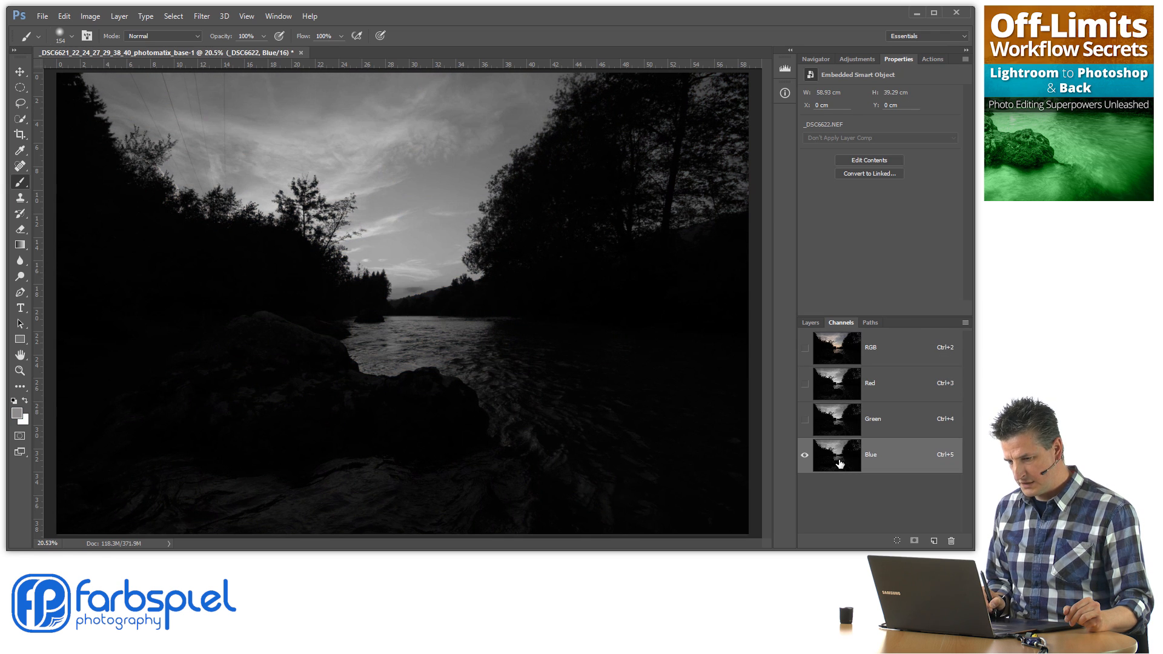
click(870, 384)
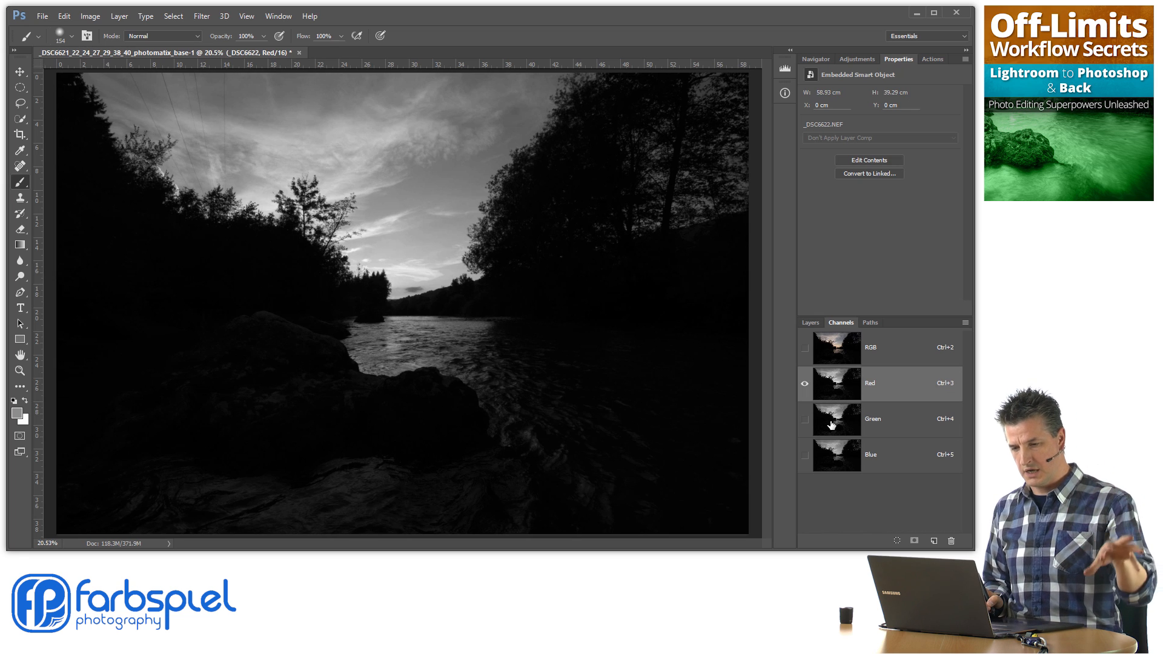
click(880, 454)
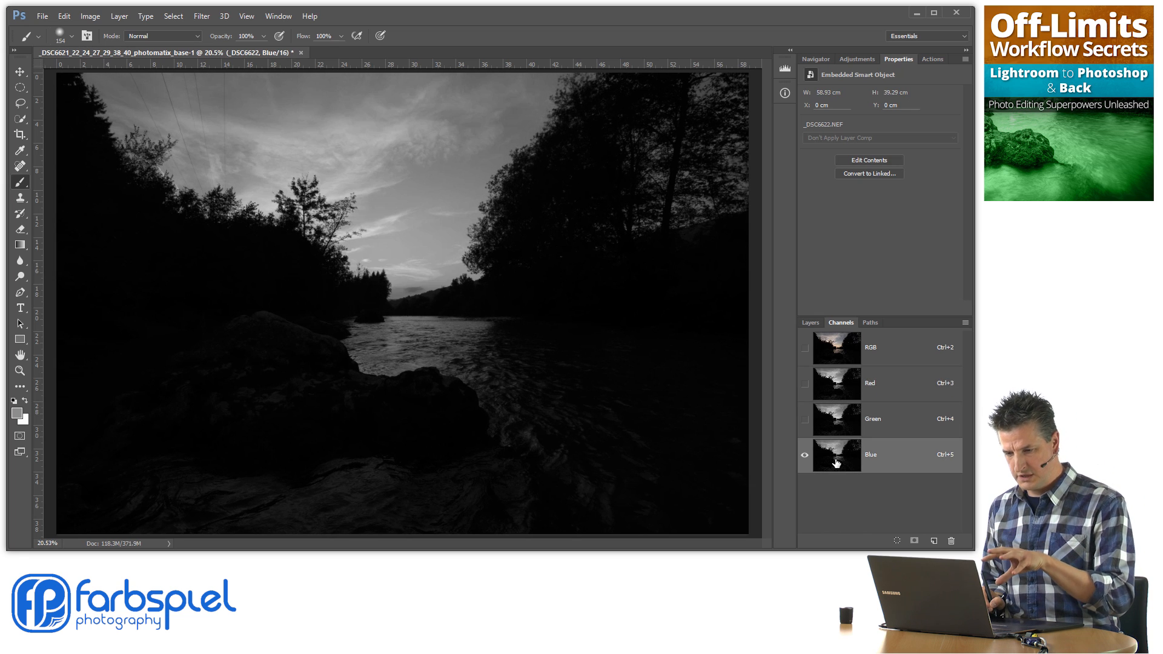
Step: Check the Green and Red channels against Blue, then leave the Blue channel displayed alone
click(874, 419)
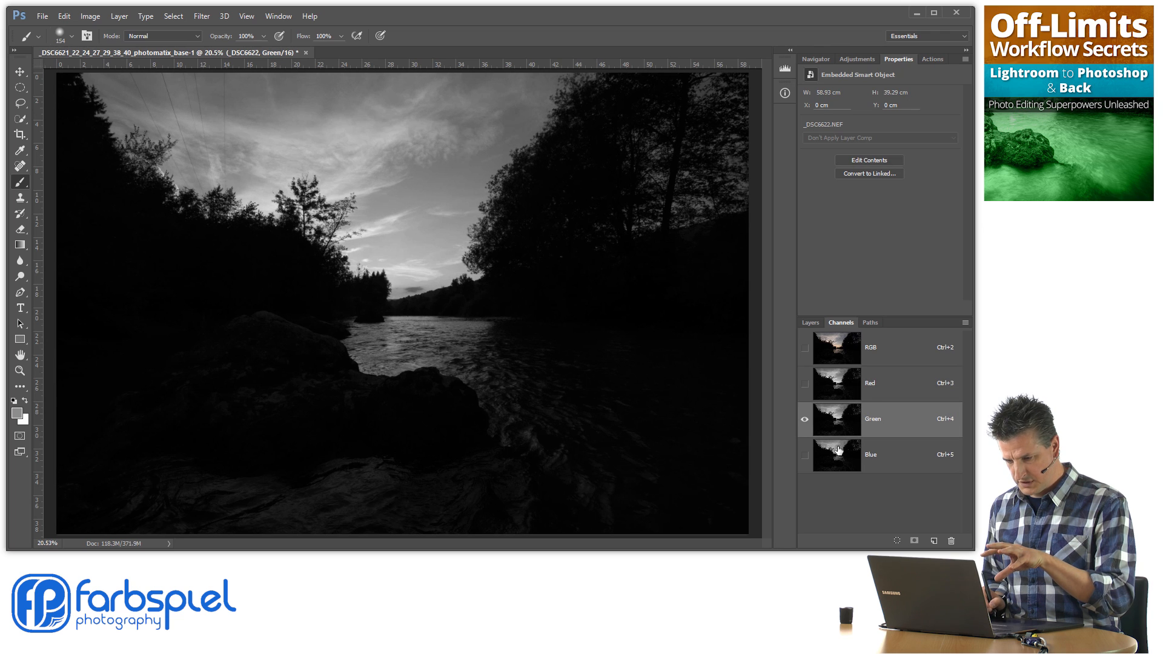
click(875, 454)
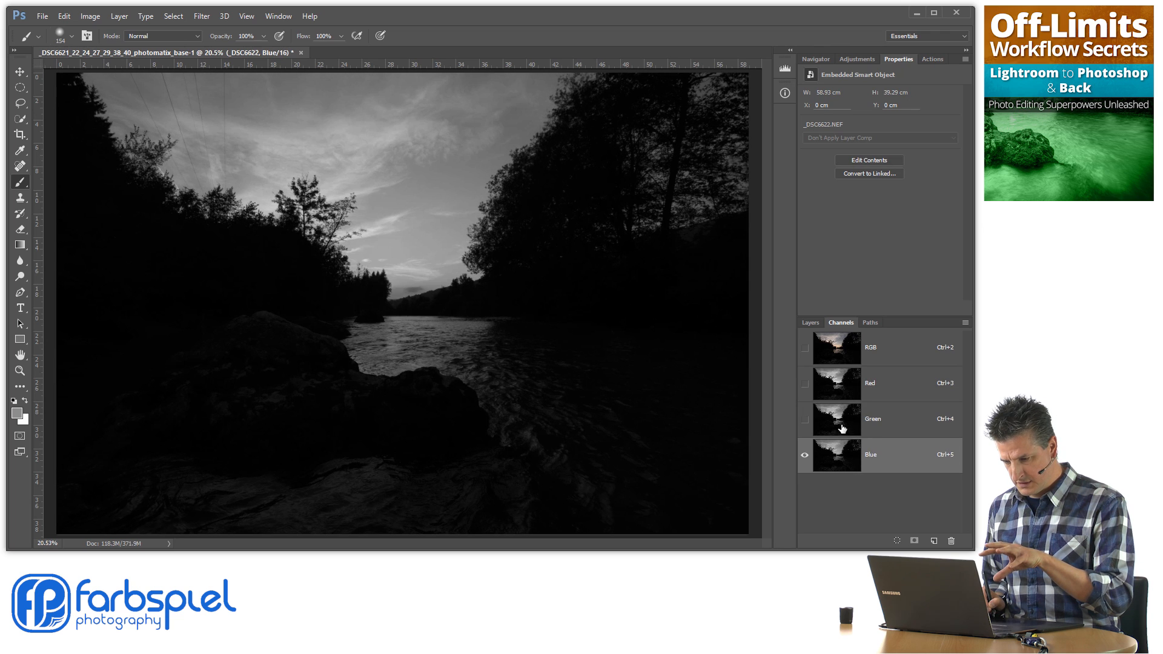
click(868, 384)
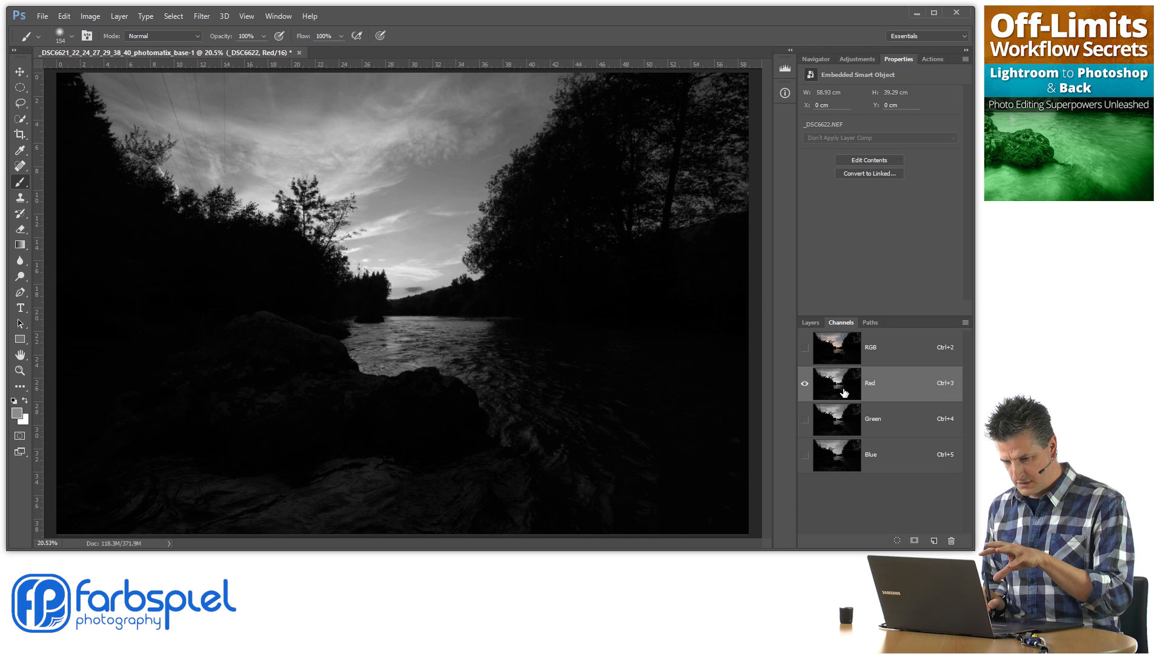
click(871, 454)
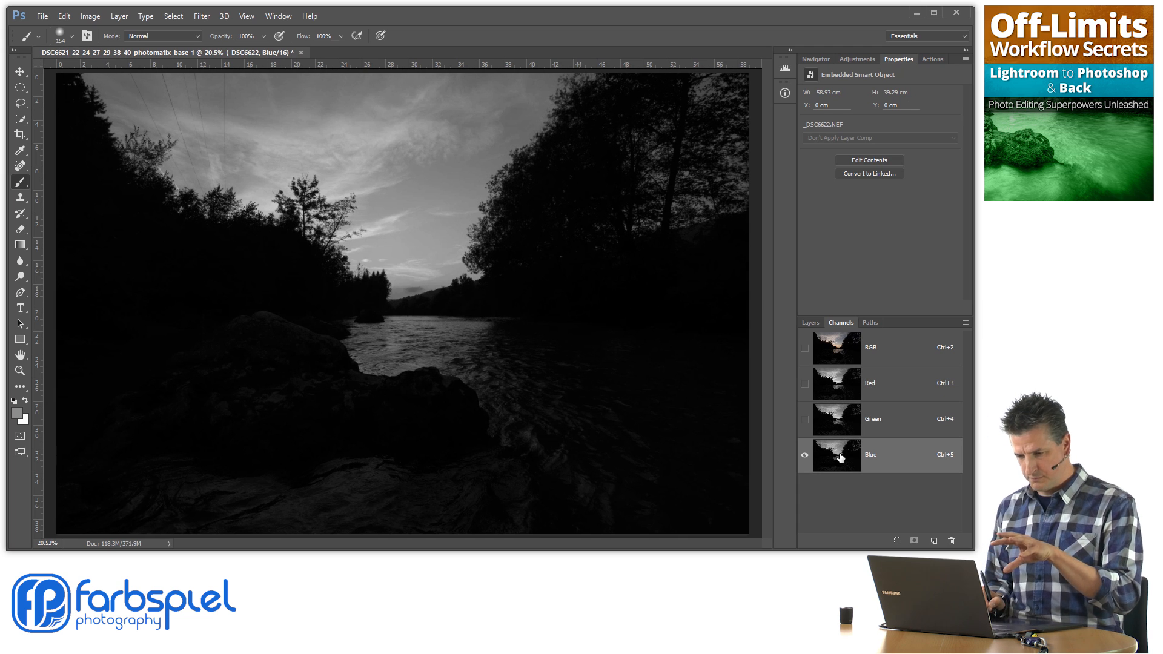
mouse_move(837, 420)
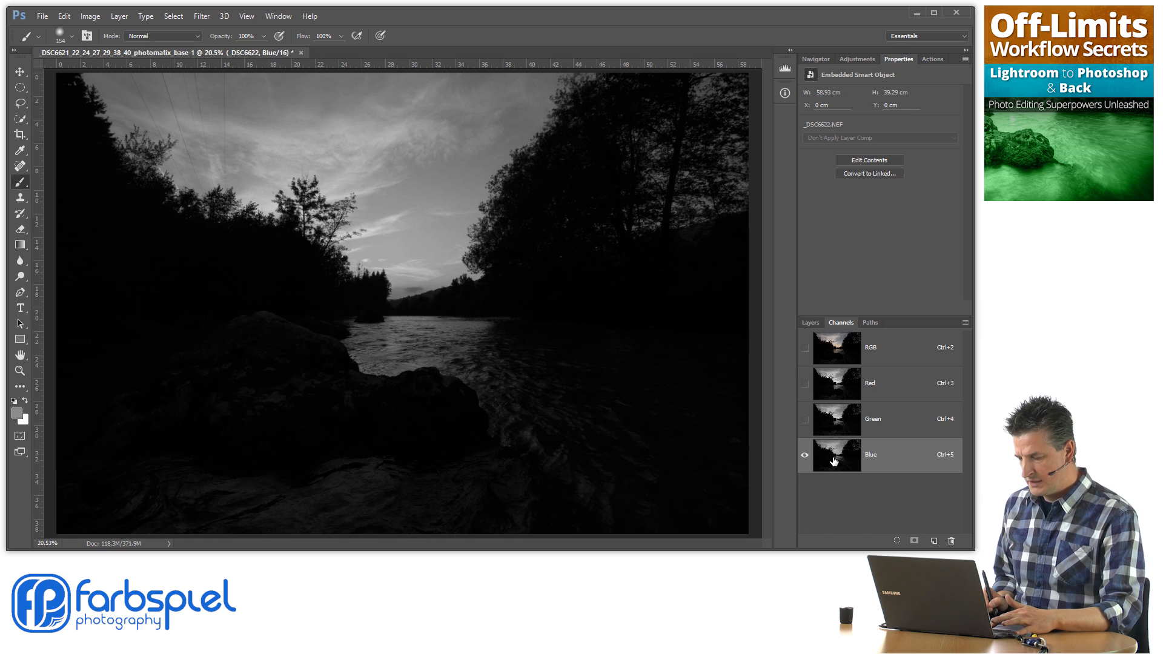
mouse_move(292, 194)
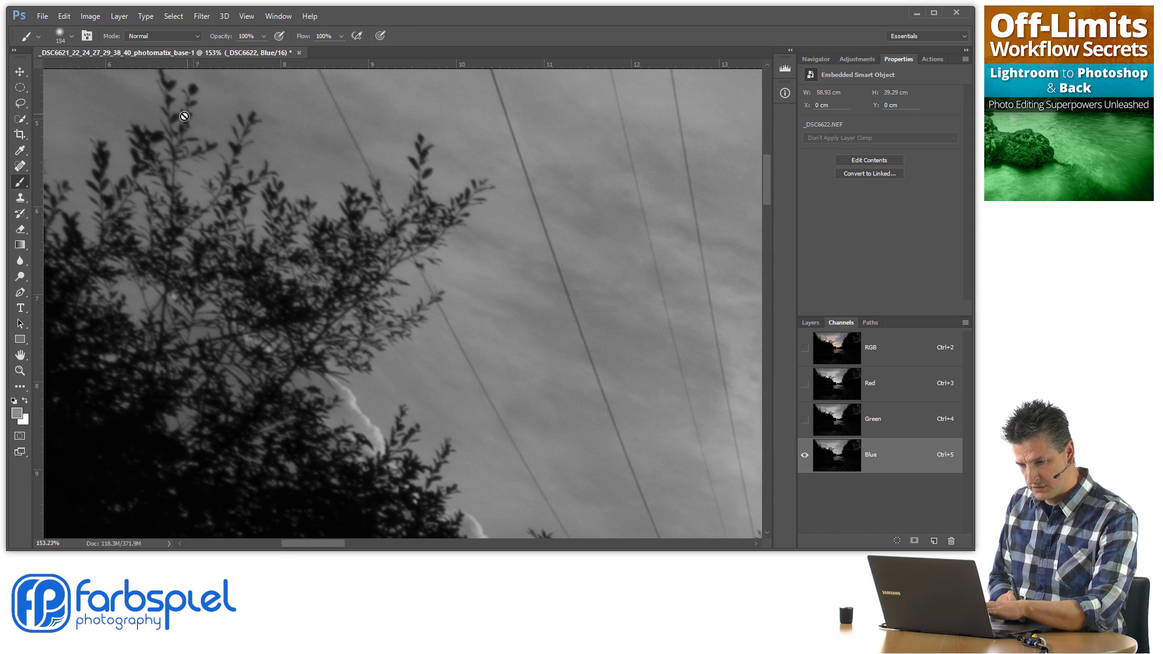
mouse_move(207, 251)
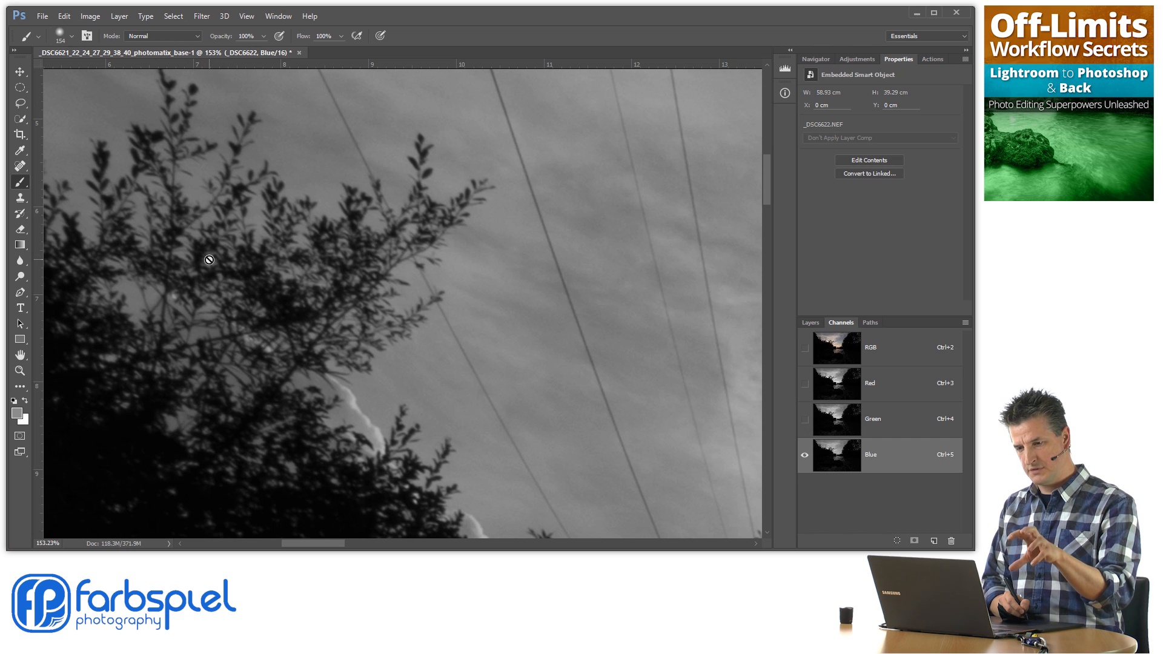
mouse_move(200, 244)
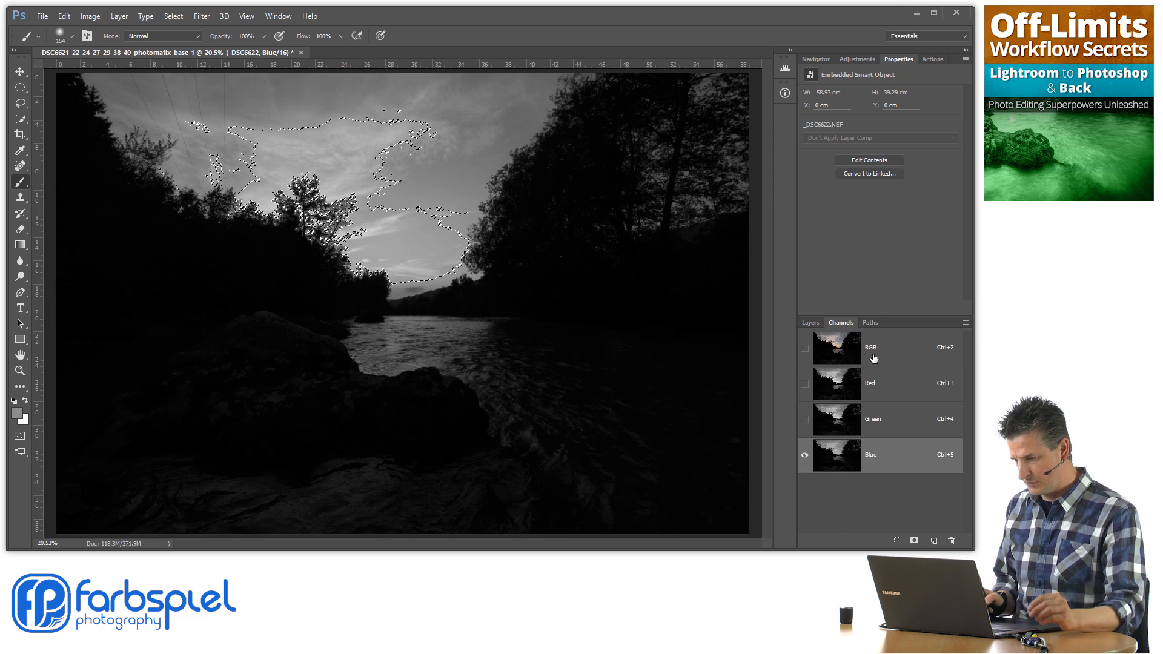
Step: Return to the full RGB composite view with the Blue-channel selection active
click(804, 348)
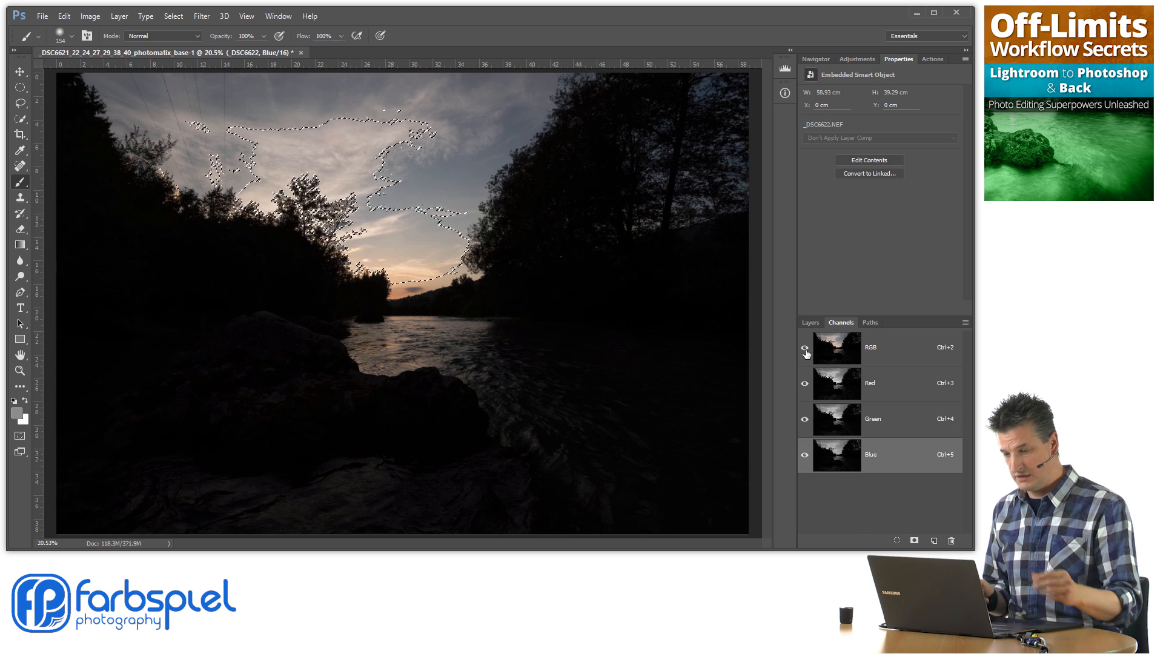
click(809, 322)
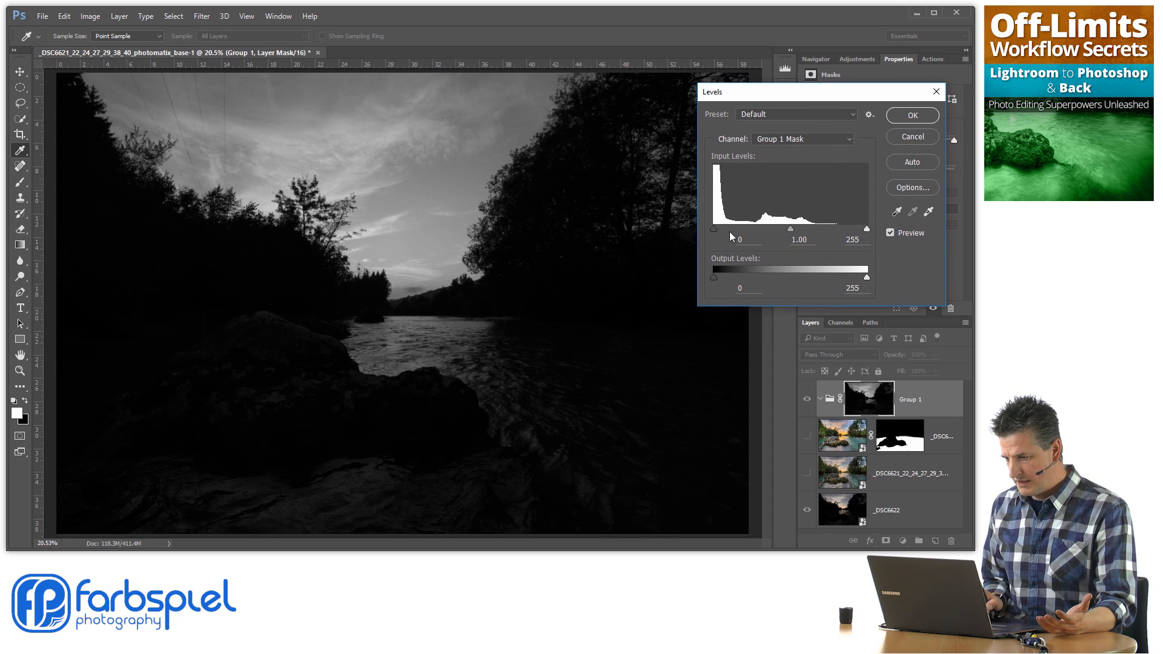
Step: In Levels, raise the mask's black point to about 24 and pull the white point down toward 138
drag(713, 228, 734, 228)
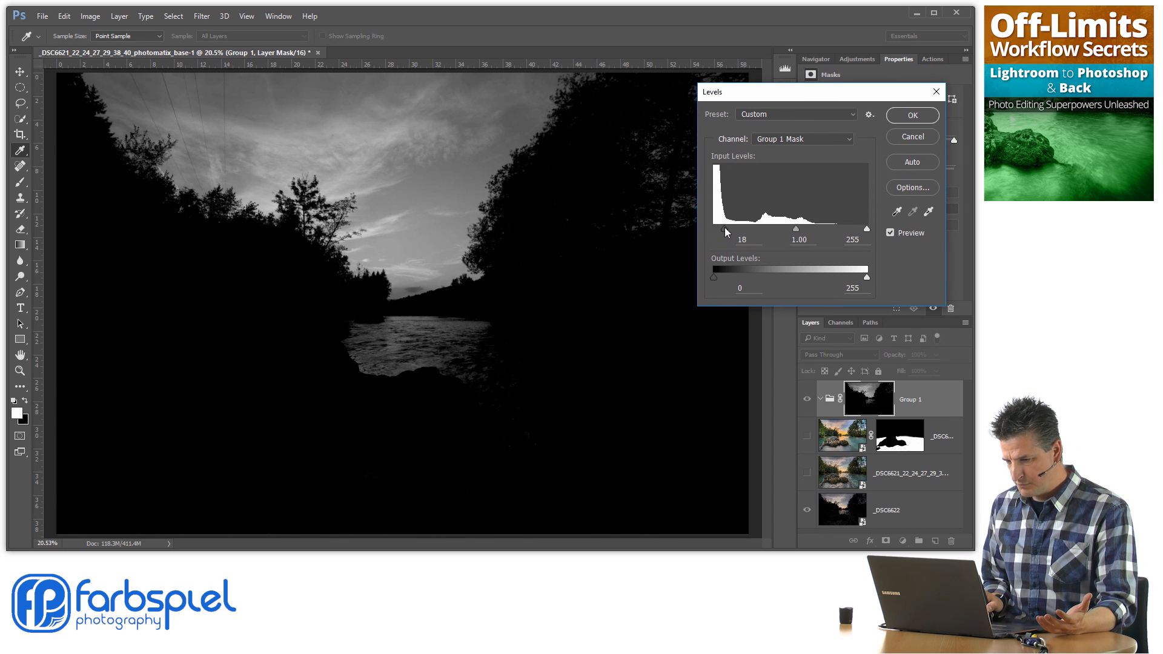
drag(723, 229, 718, 229)
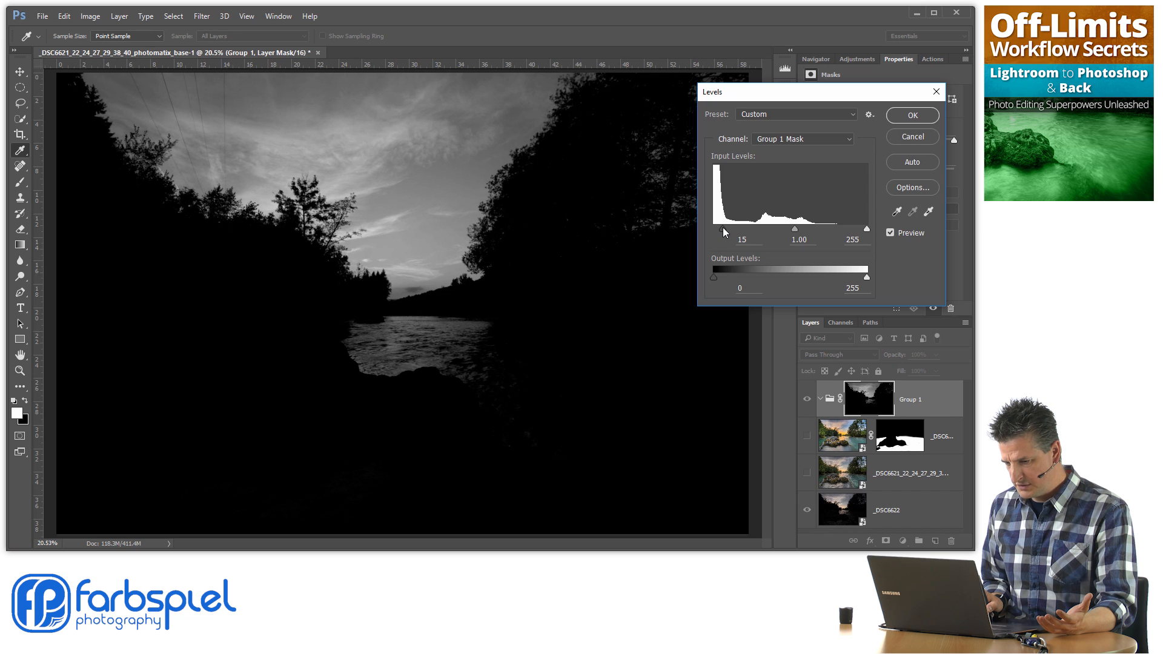
drag(865, 231, 864, 232)
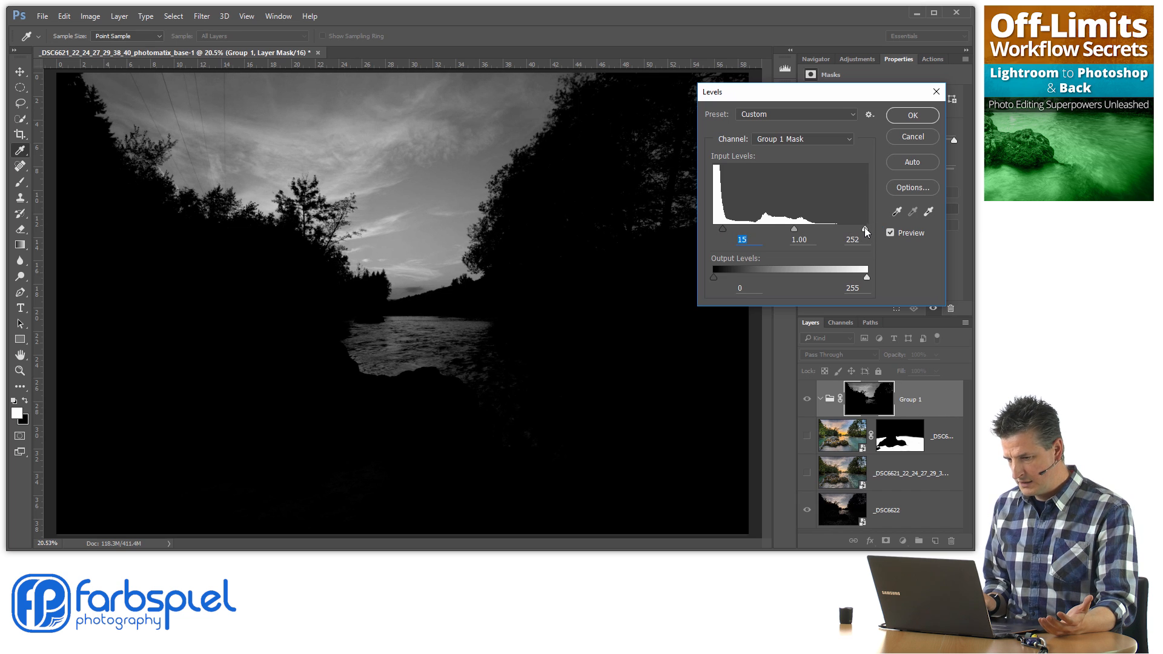
drag(866, 230, 782, 231)
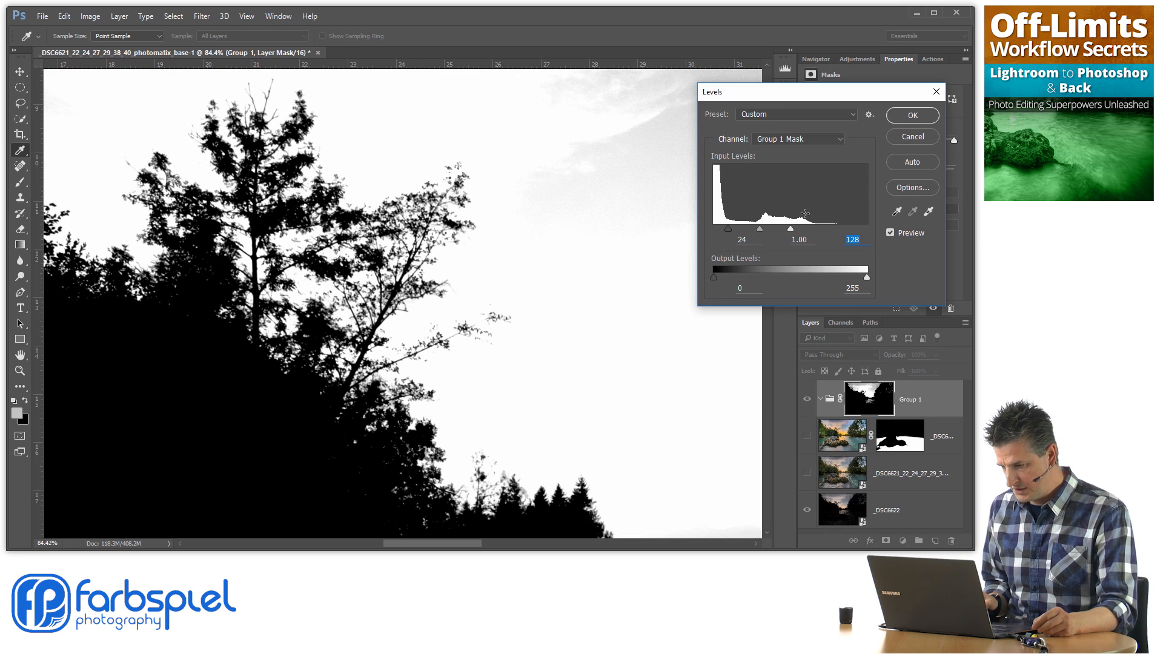
Step: Fine-tune the white point to whiten hazy sky while keeping branch detail, then apply the Levels adjustment
drag(825, 216, 810, 216)
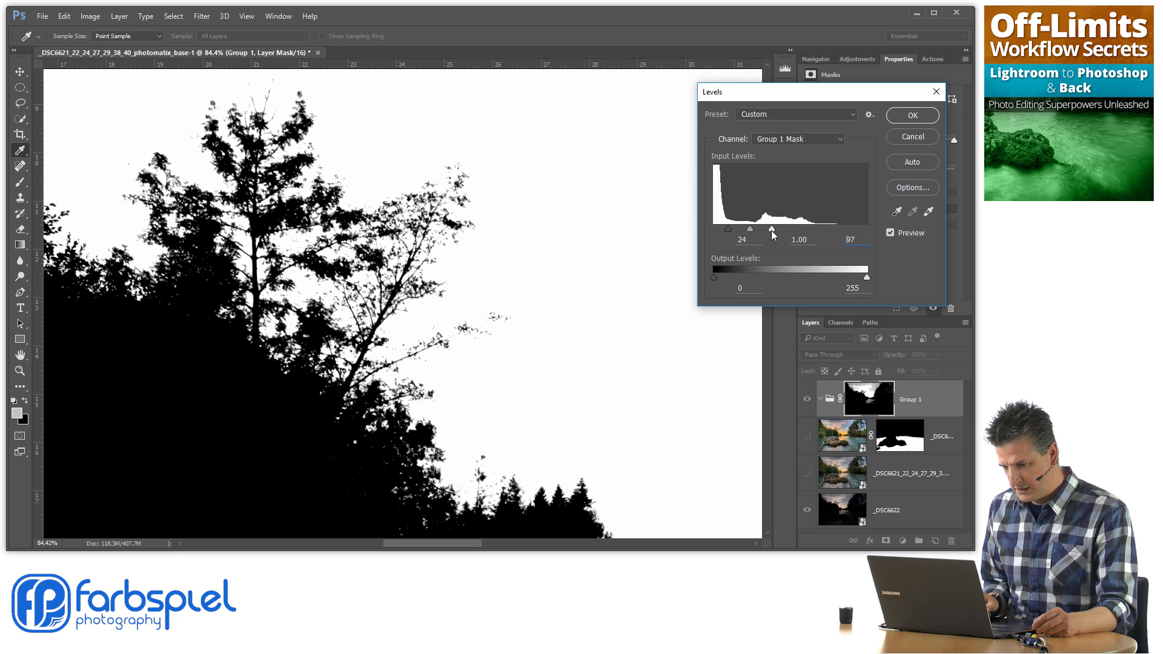
drag(772, 229, 763, 229)
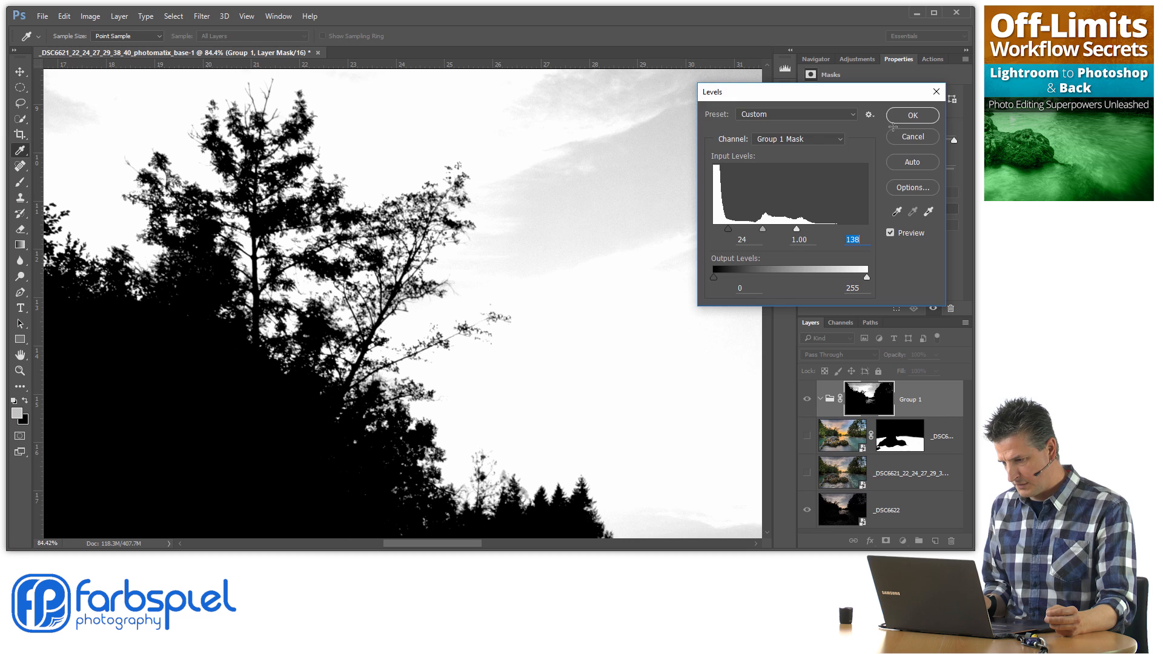
click(911, 115)
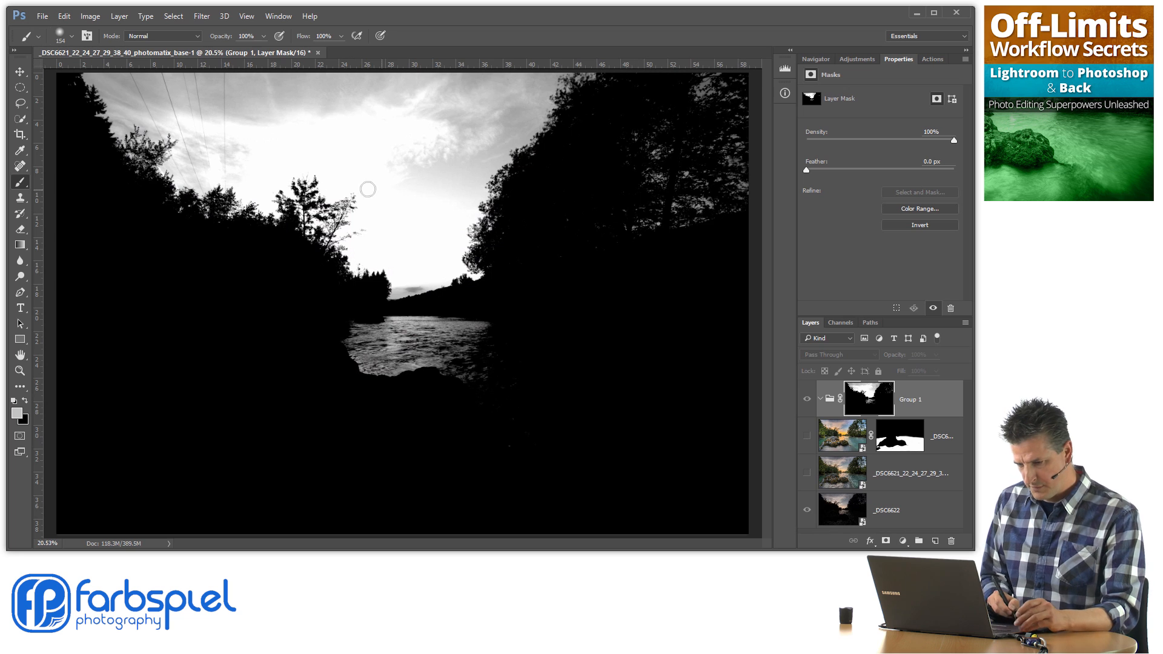
mouse_move(282, 153)
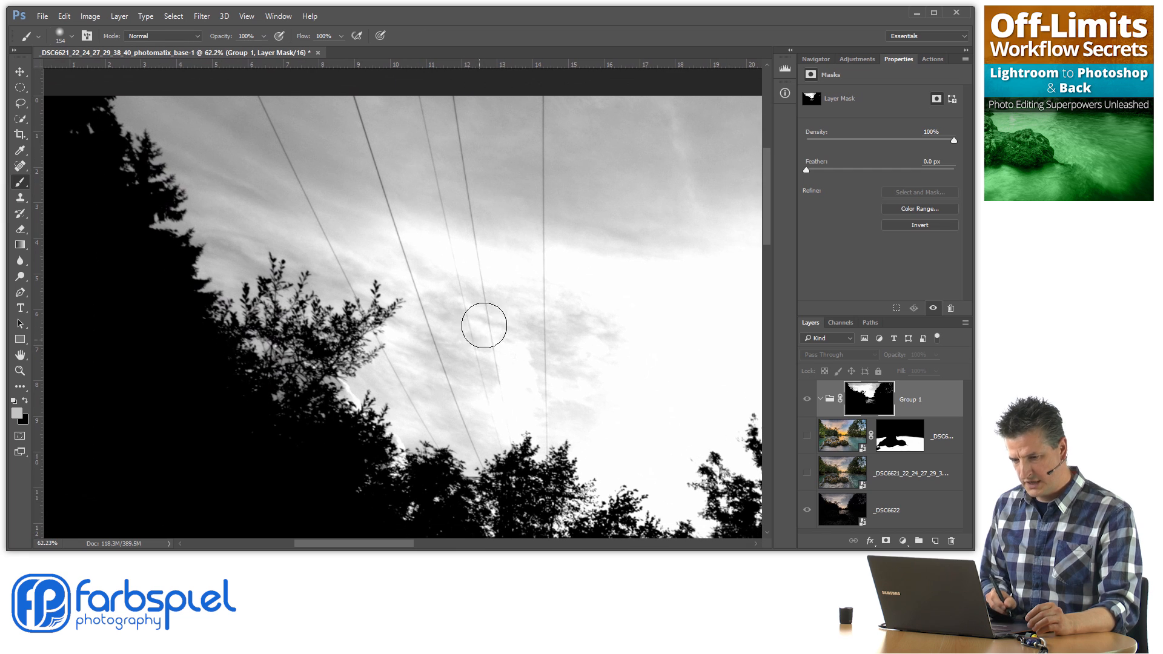
mouse_move(589, 269)
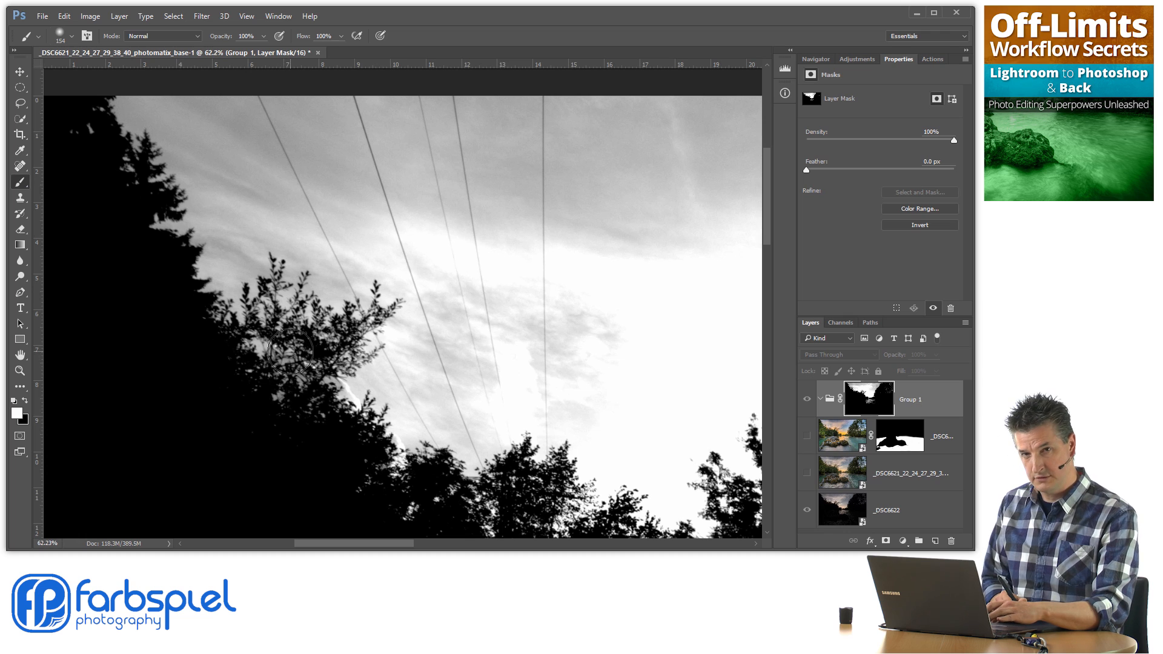
mouse_move(405, 220)
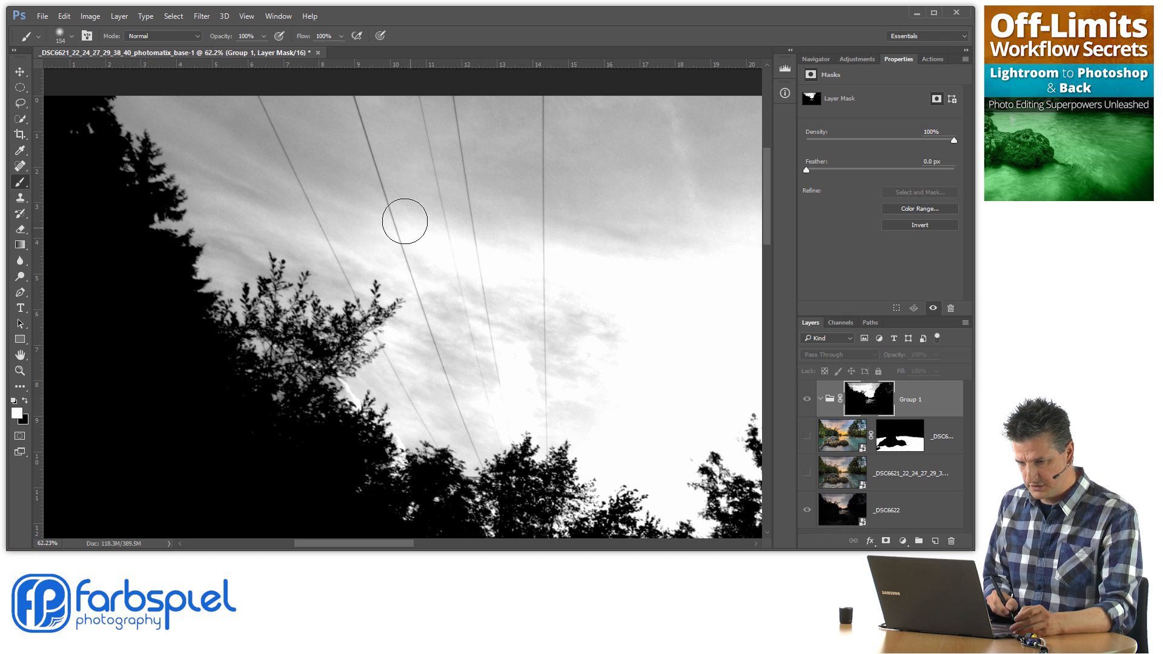
click(161, 36)
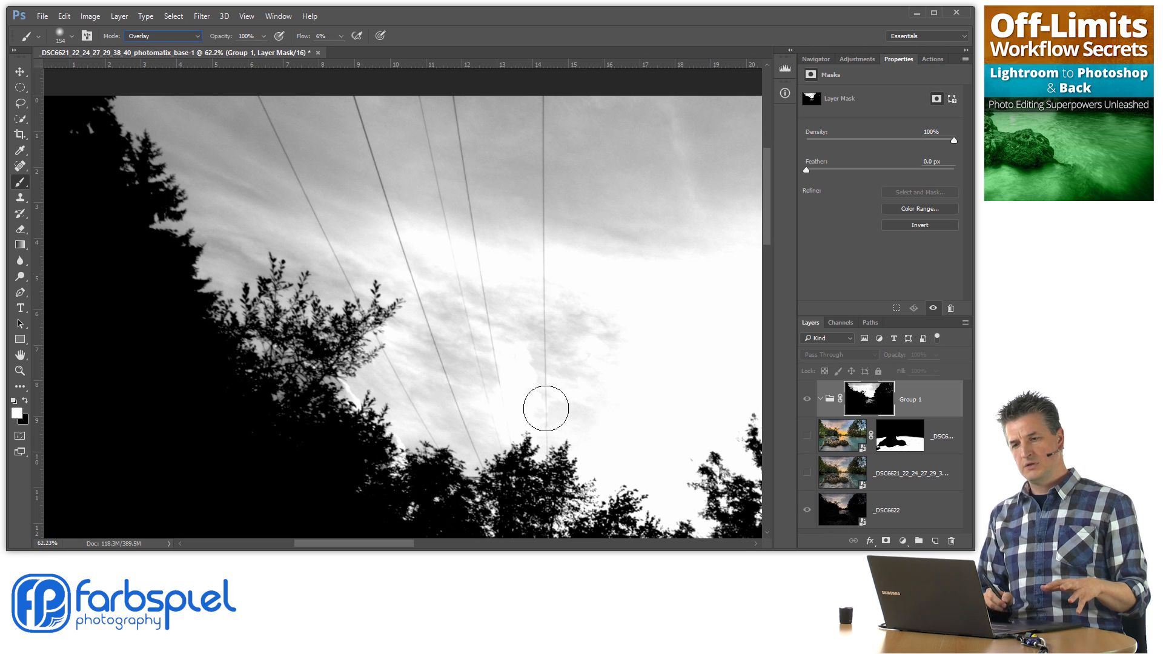
mouse_move(539, 402)
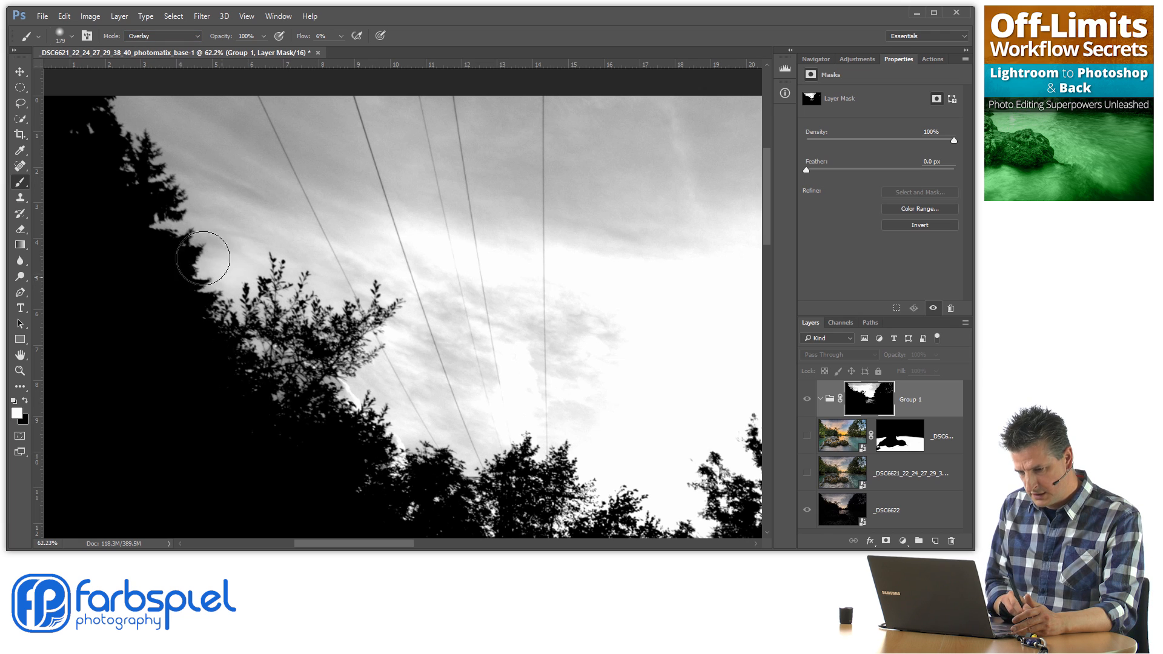
Step: Paint white over the sky around the tall fir and left branches, darkening the fir's top edge
drag(202, 275, 171, 157)
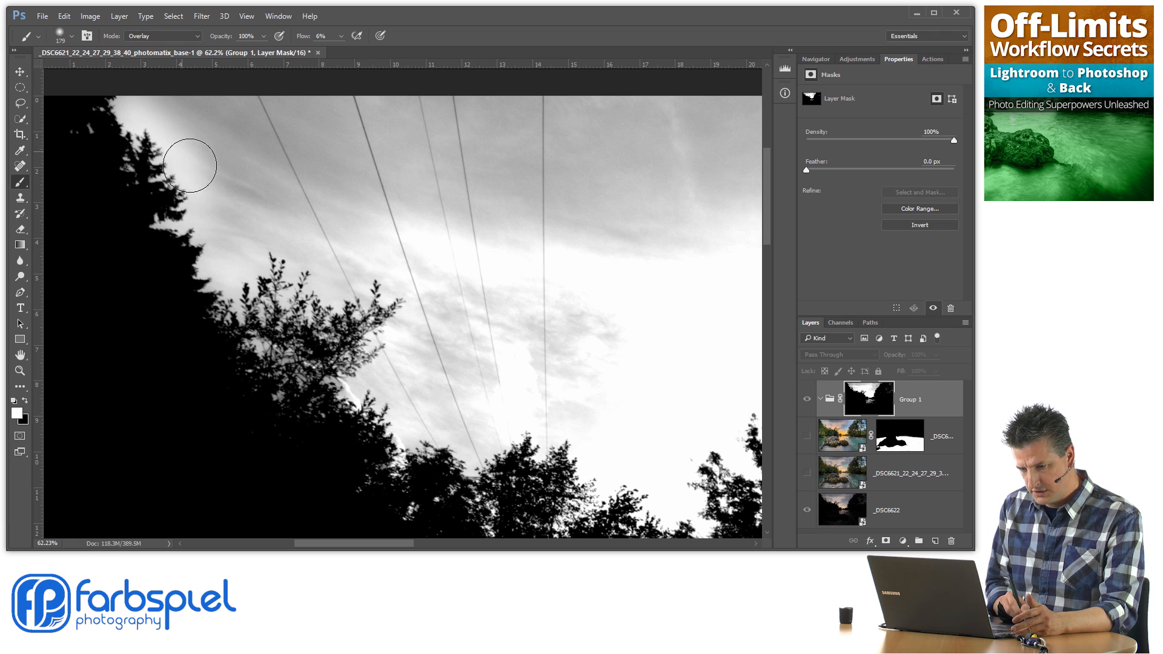
drag(189, 164, 311, 273)
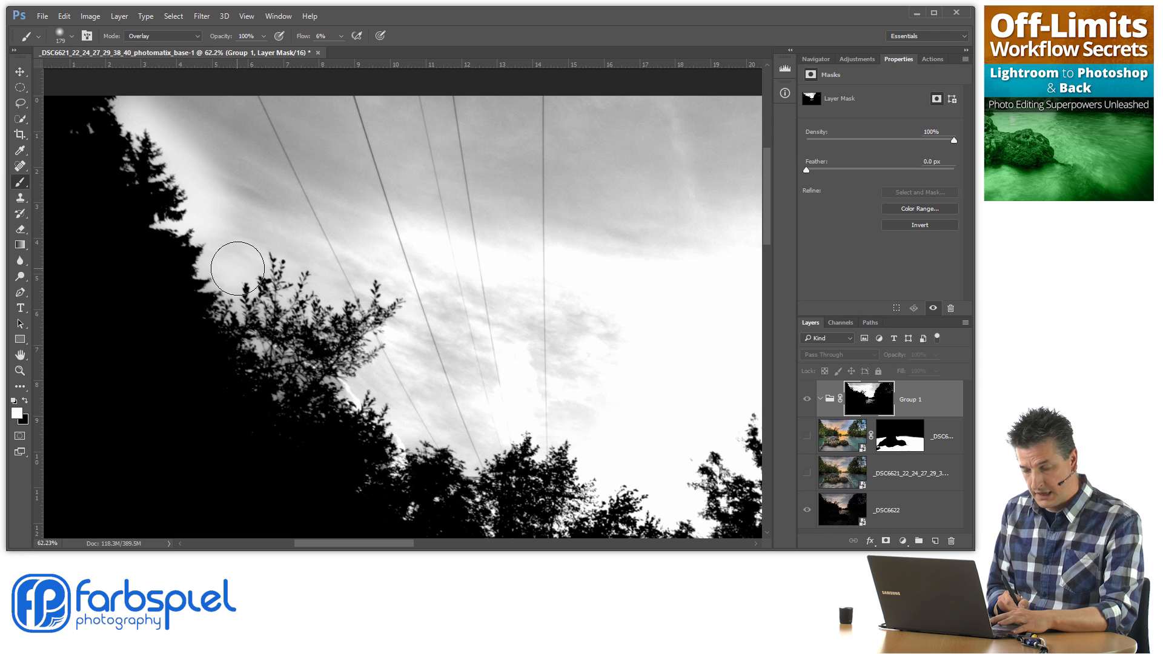
drag(237, 267, 115, 123)
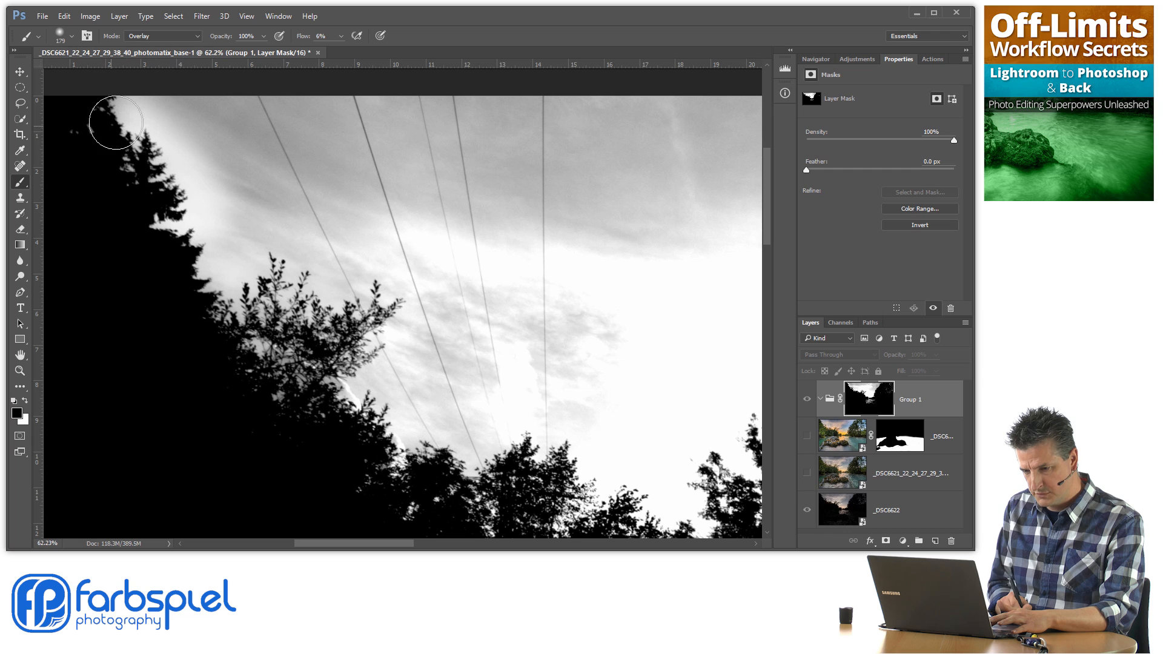
drag(115, 123, 198, 258)
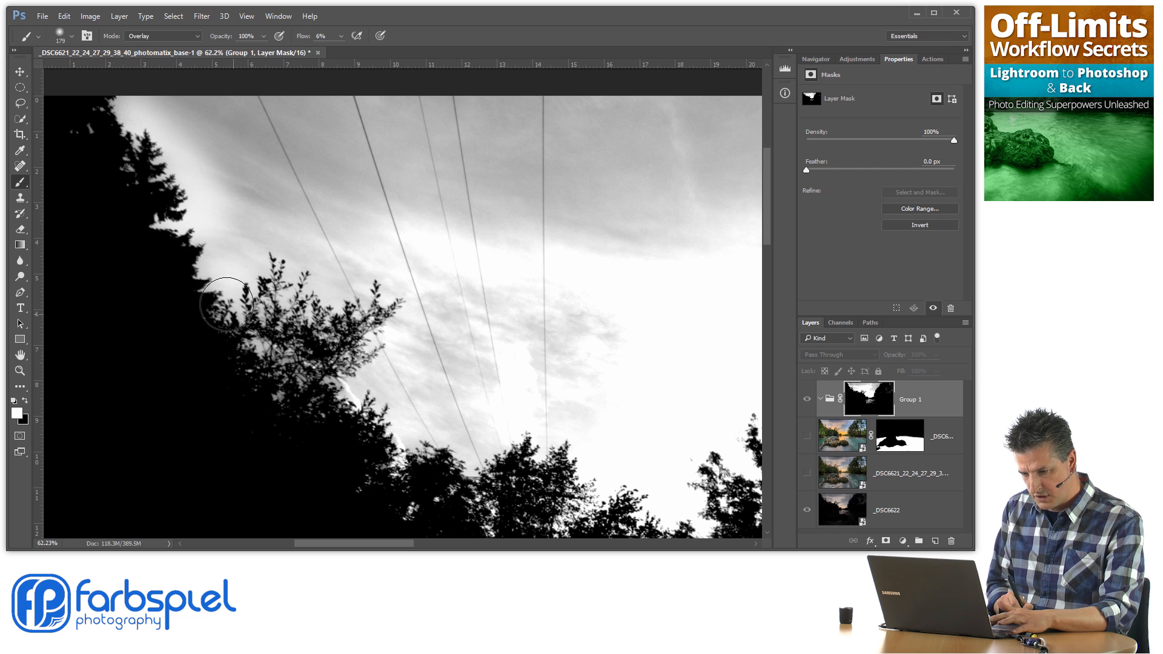
drag(226, 305, 152, 108)
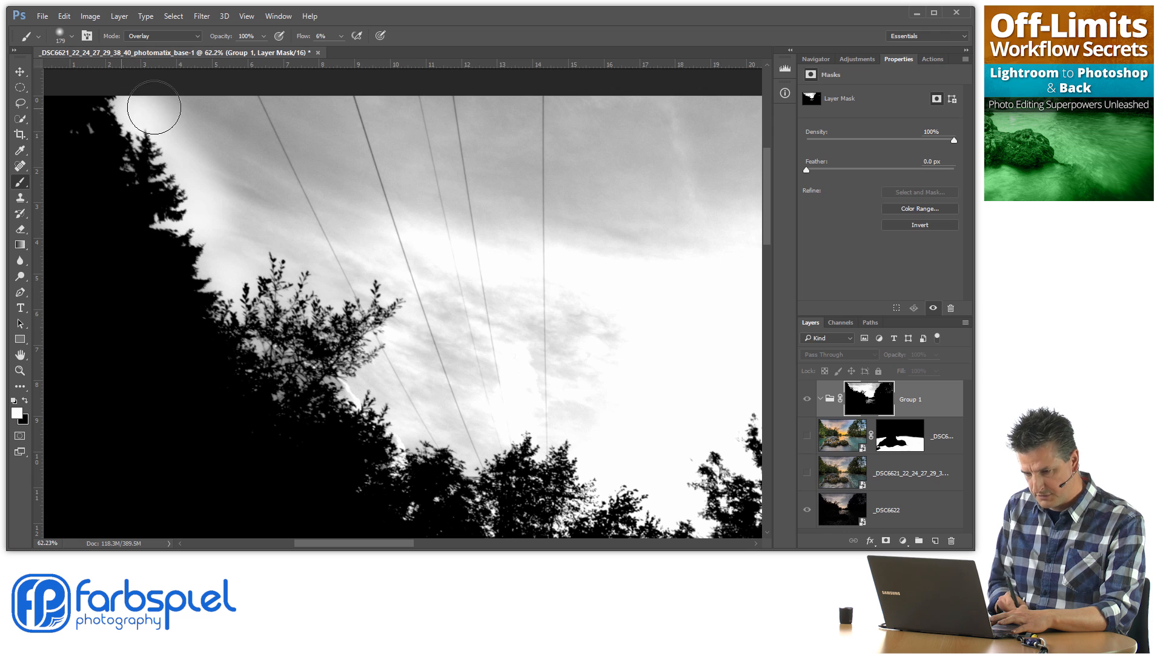
drag(152, 108, 259, 338)
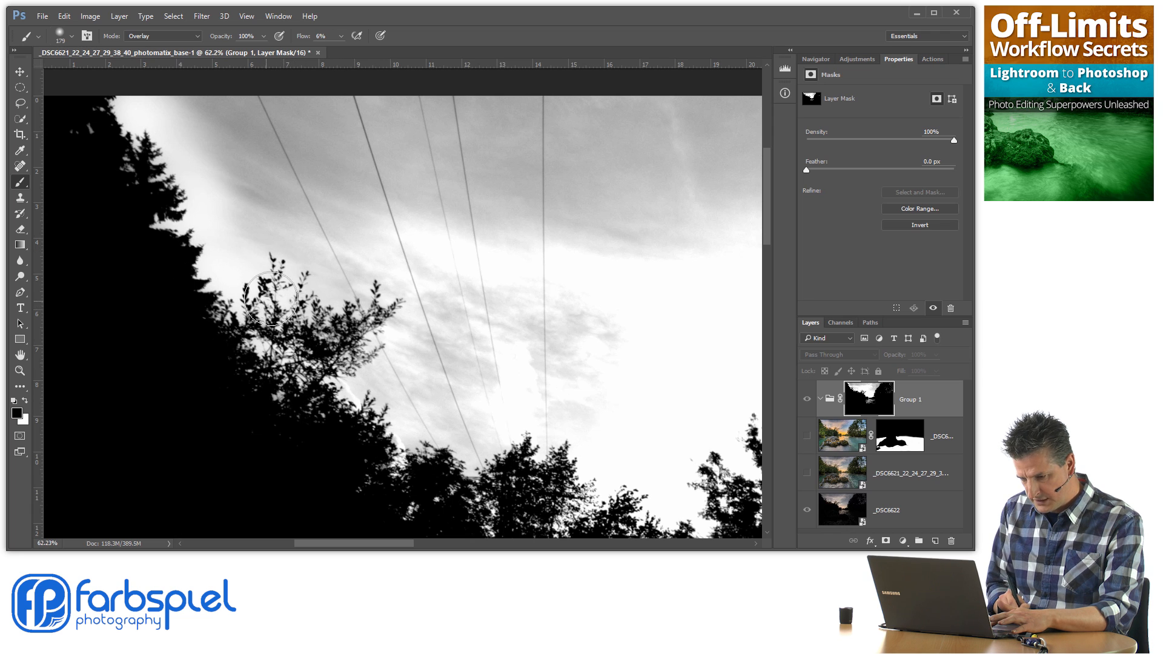
Step: Darken the left treeline edges and brighten the sky around the leafy branch tips and lower left trees
drag(267, 297, 342, 330)
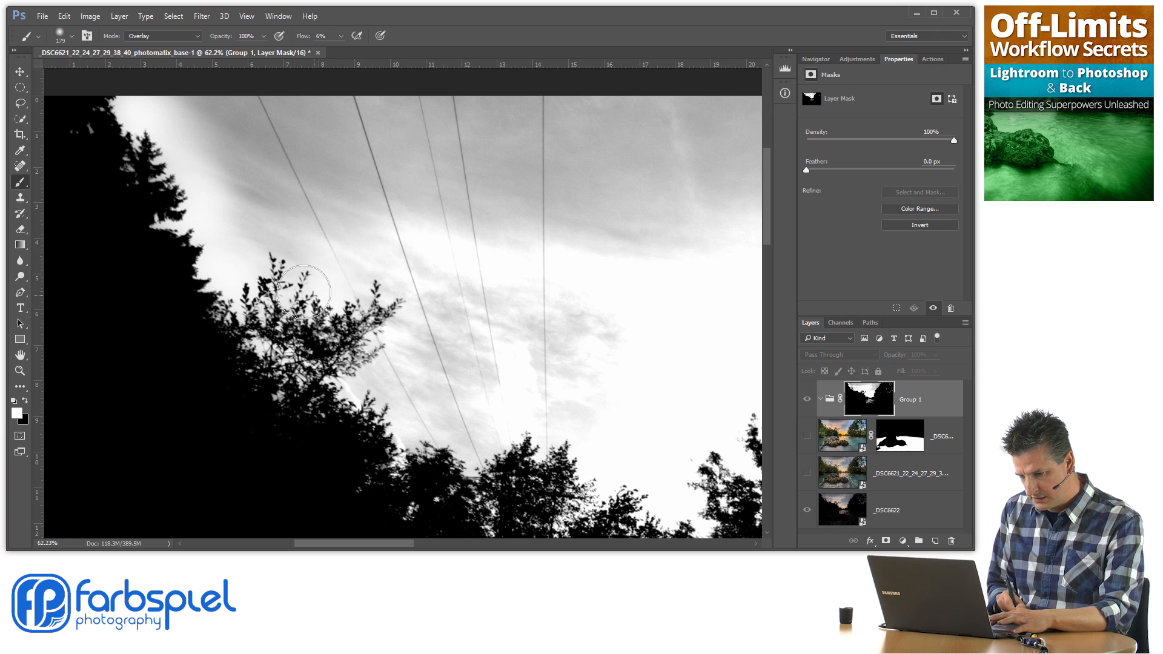
drag(304, 290, 318, 294)
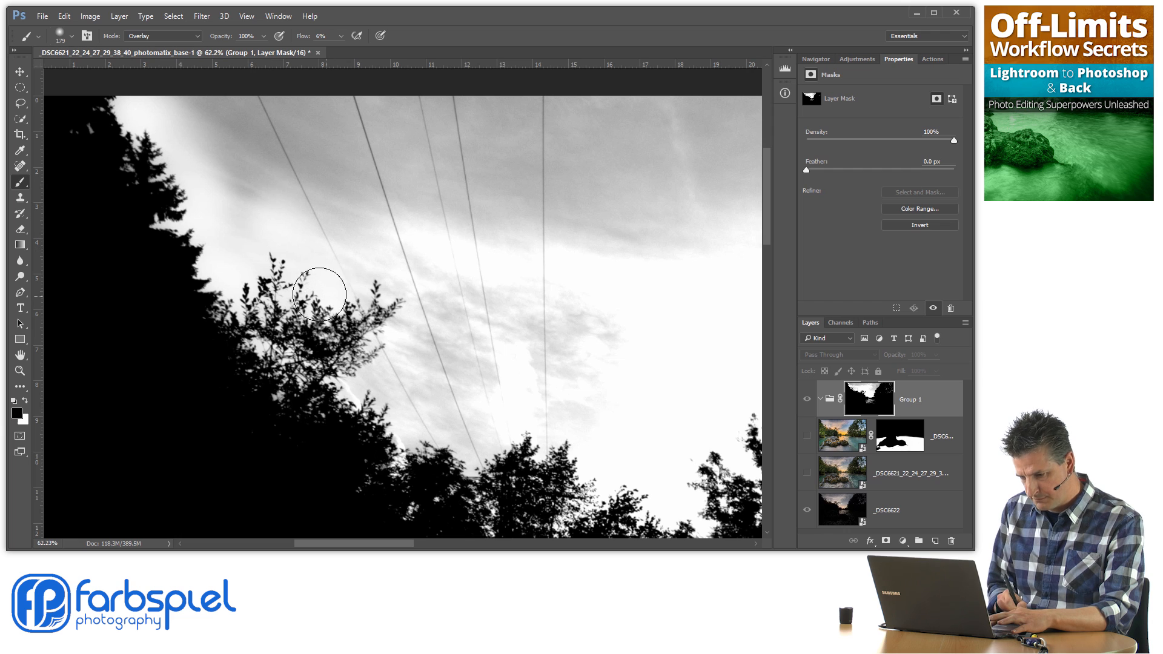
drag(319, 296, 378, 312)
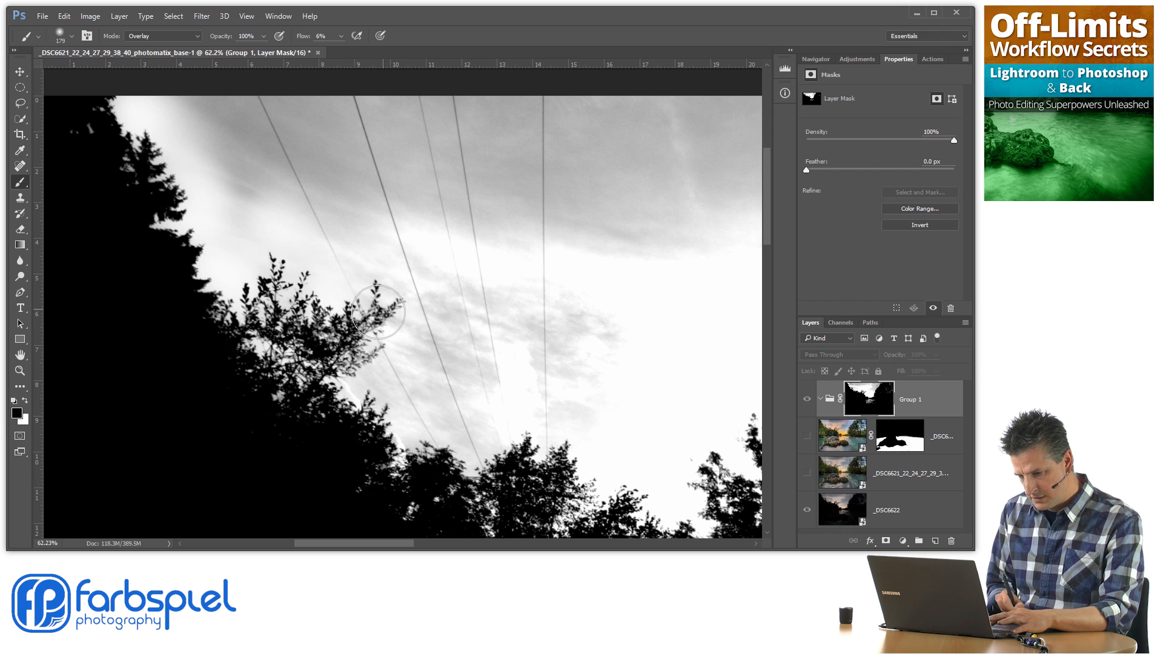
drag(378, 311, 405, 296)
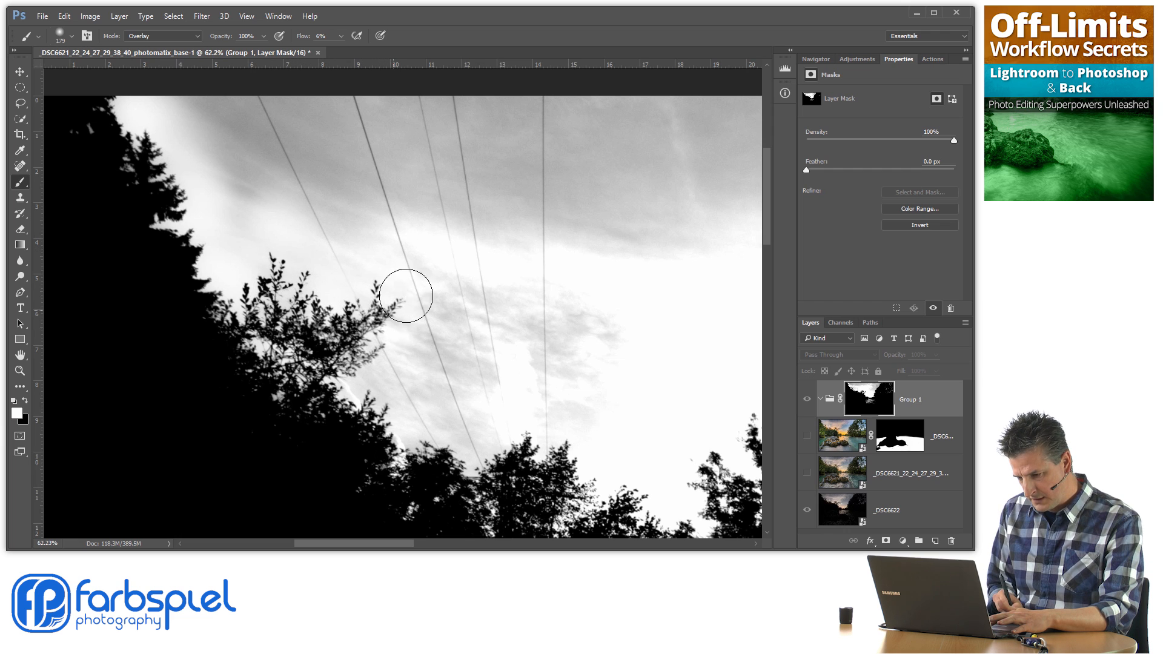
drag(406, 296, 361, 378)
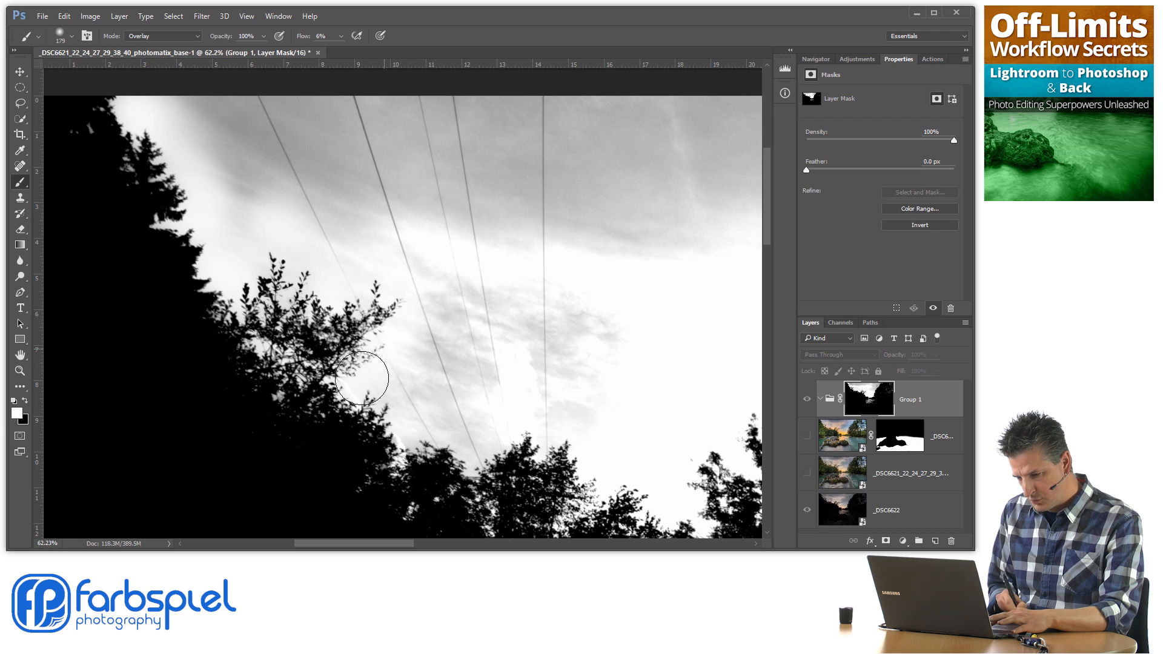
drag(363, 378, 364, 345)
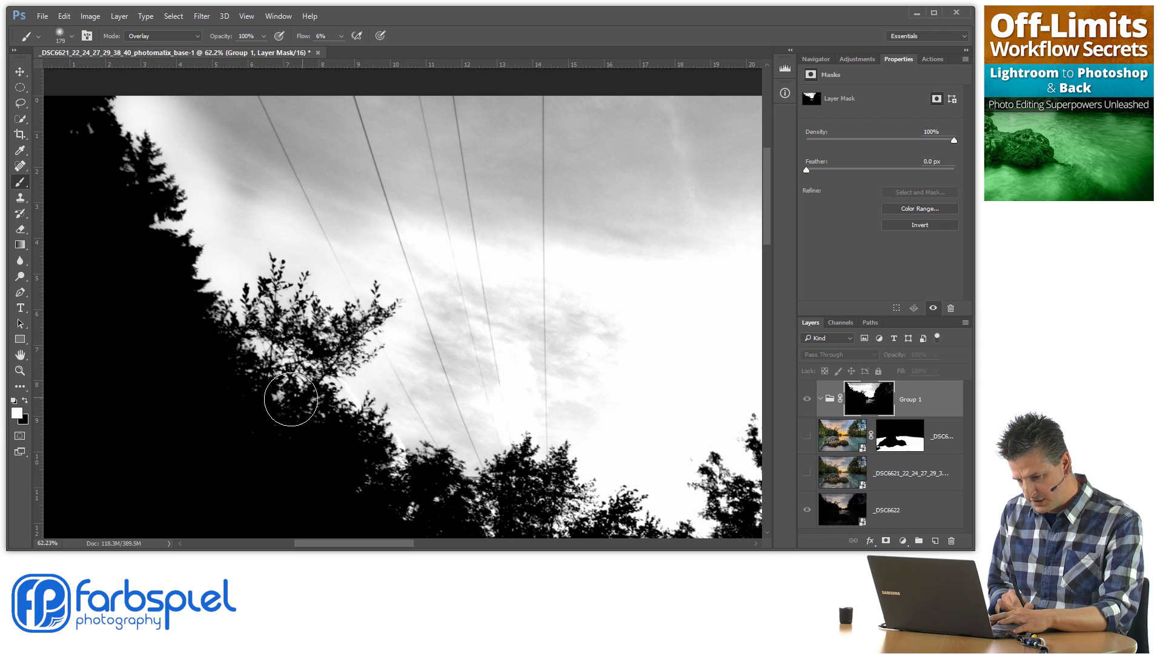
drag(291, 399, 255, 351)
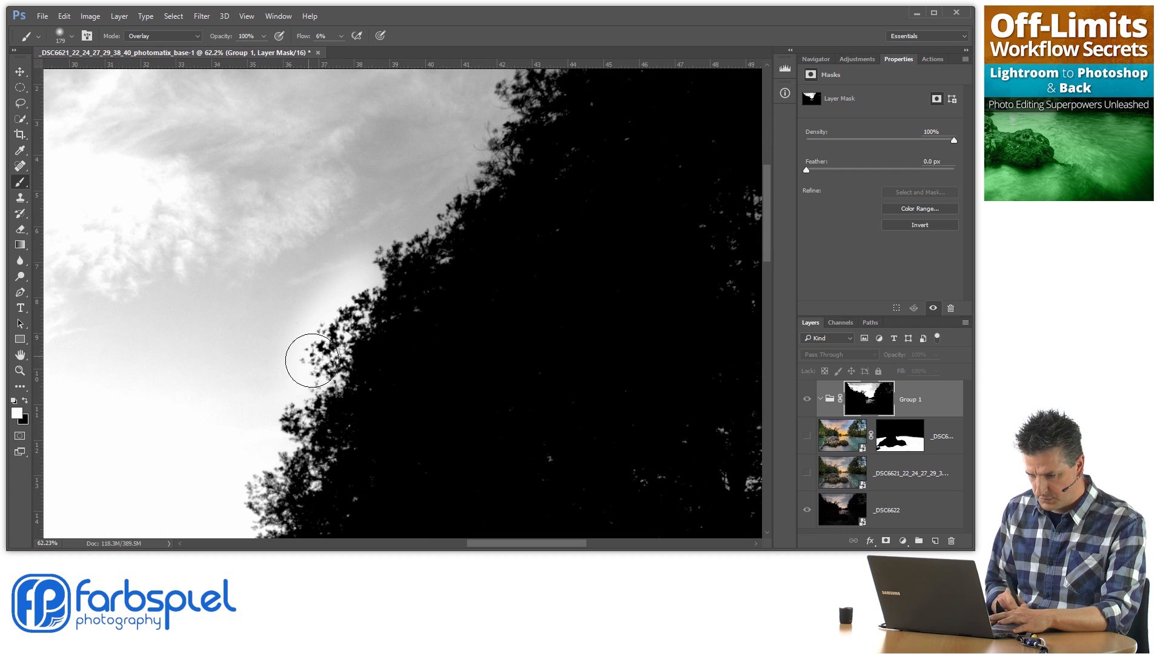
Step: Refine the right treeline edge against the sky from the upper treetops down to the lower part
drag(311, 361, 471, 188)
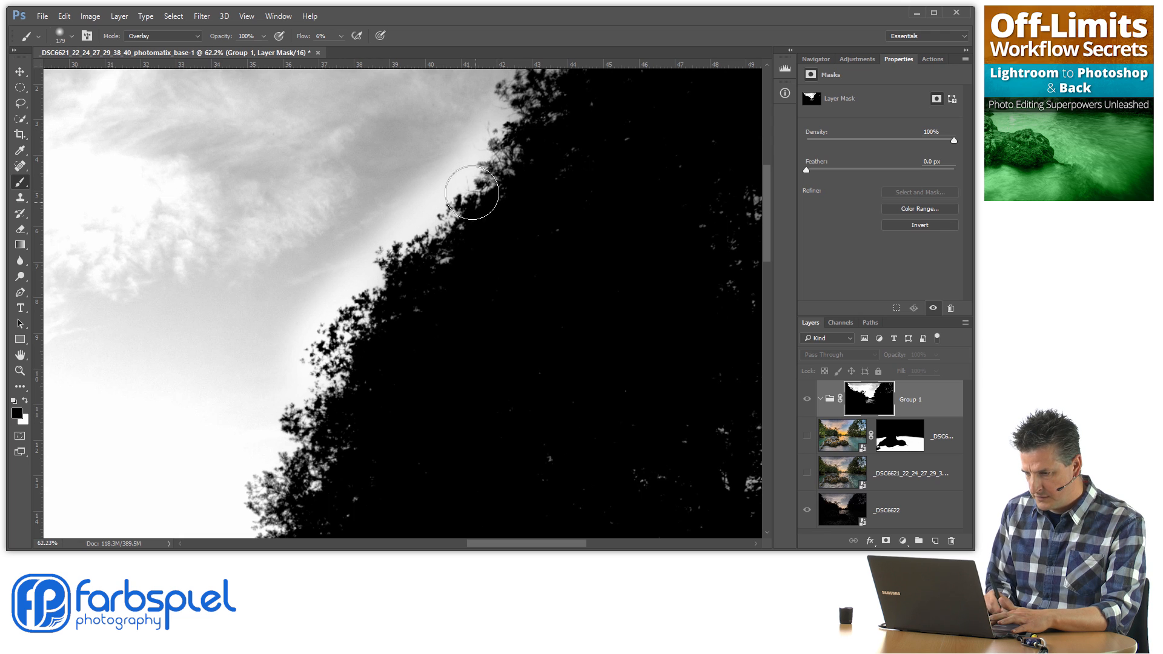
drag(471, 193, 335, 375)
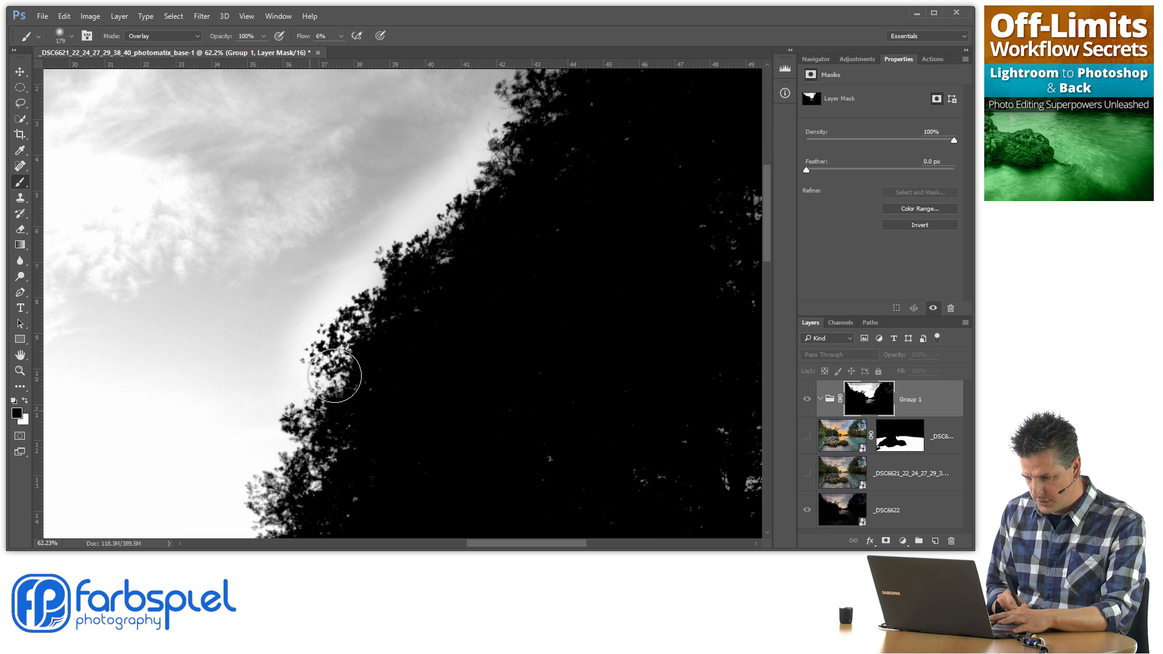
drag(335, 374, 297, 457)
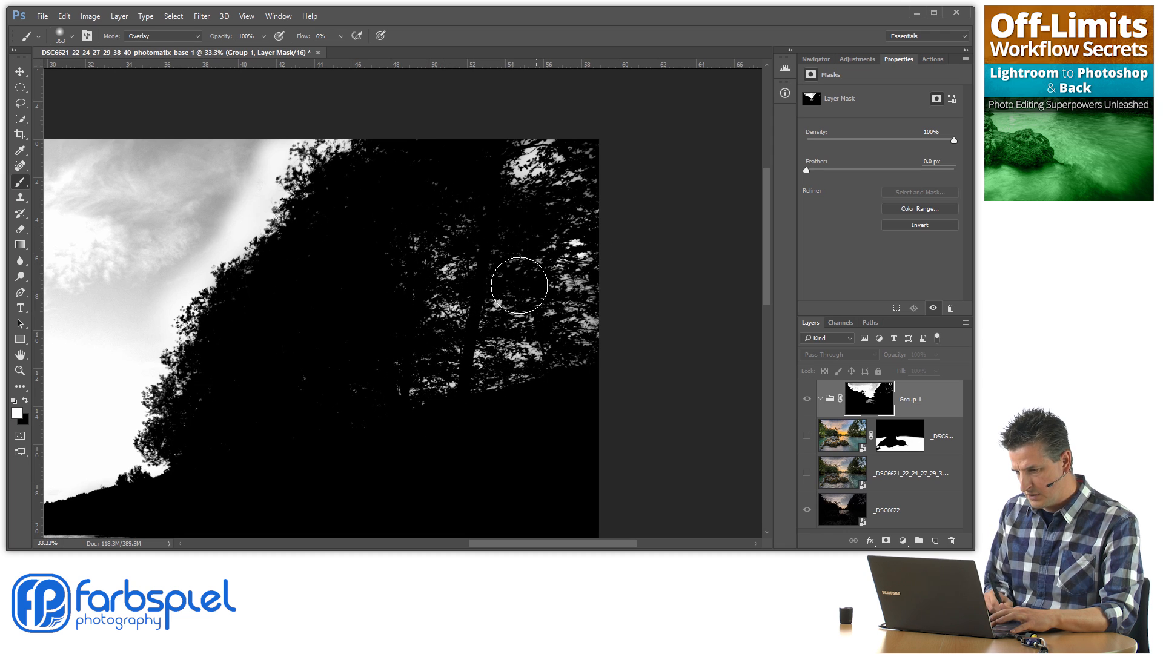
Step: Paint black over the sky gaps showing through inside the right-hand trees
drag(520, 286, 504, 320)
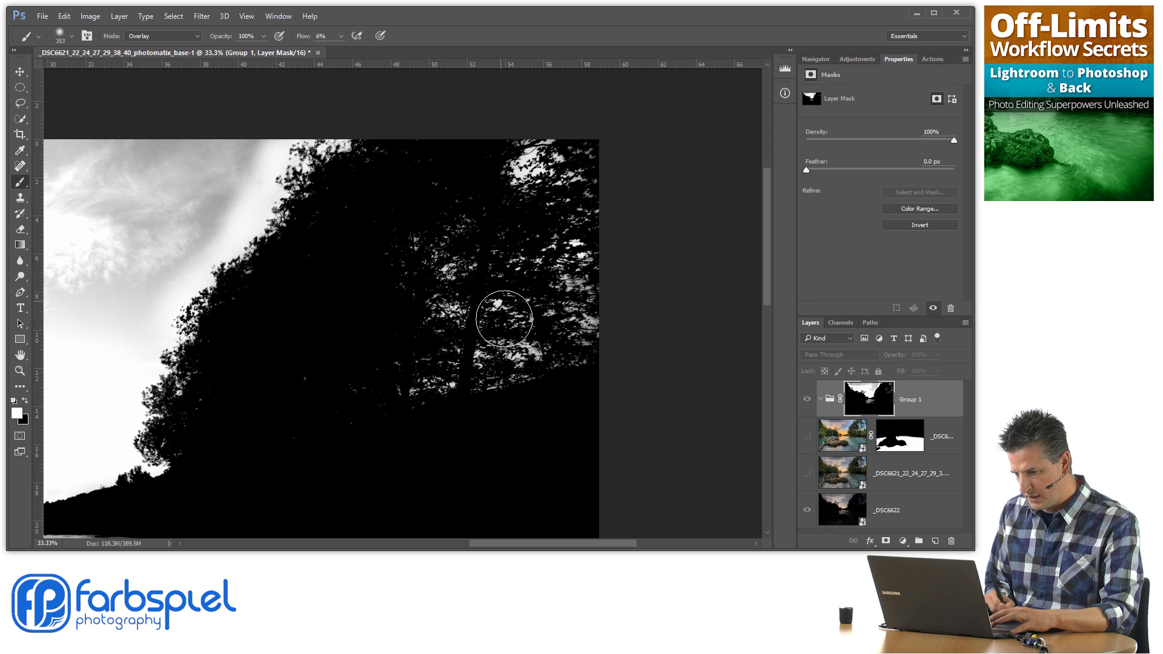
drag(504, 319, 559, 319)
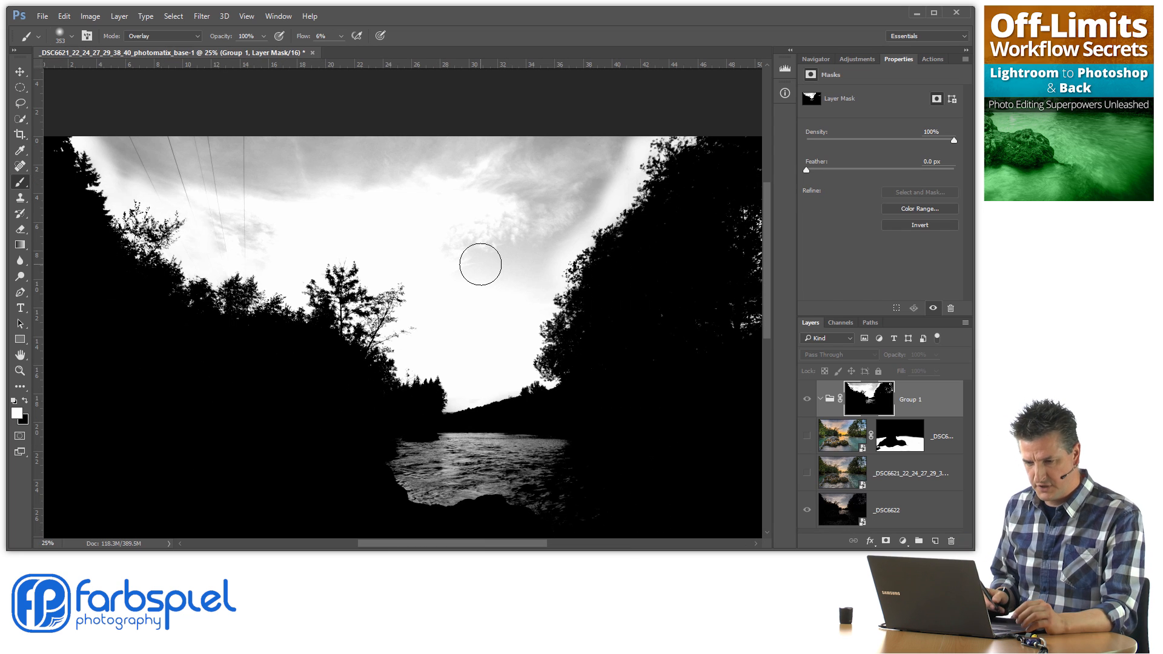
mouse_move(489, 214)
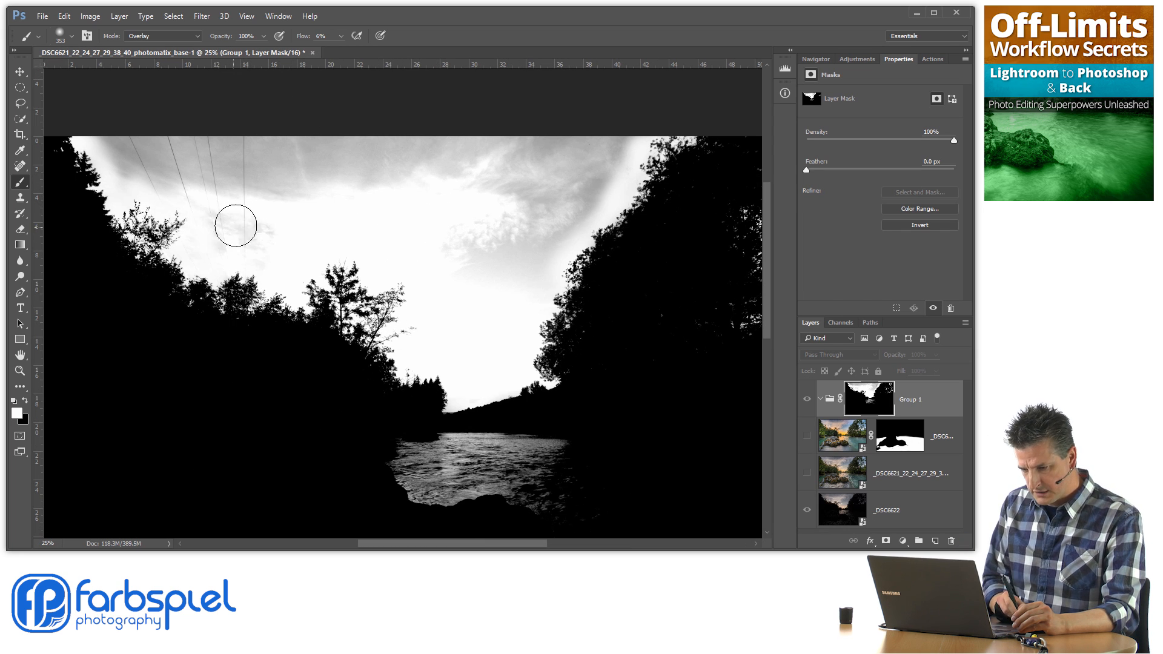
Step: Paint white across the upper sky from corner to corner, fading the power lines into white
drag(236, 226, 120, 160)
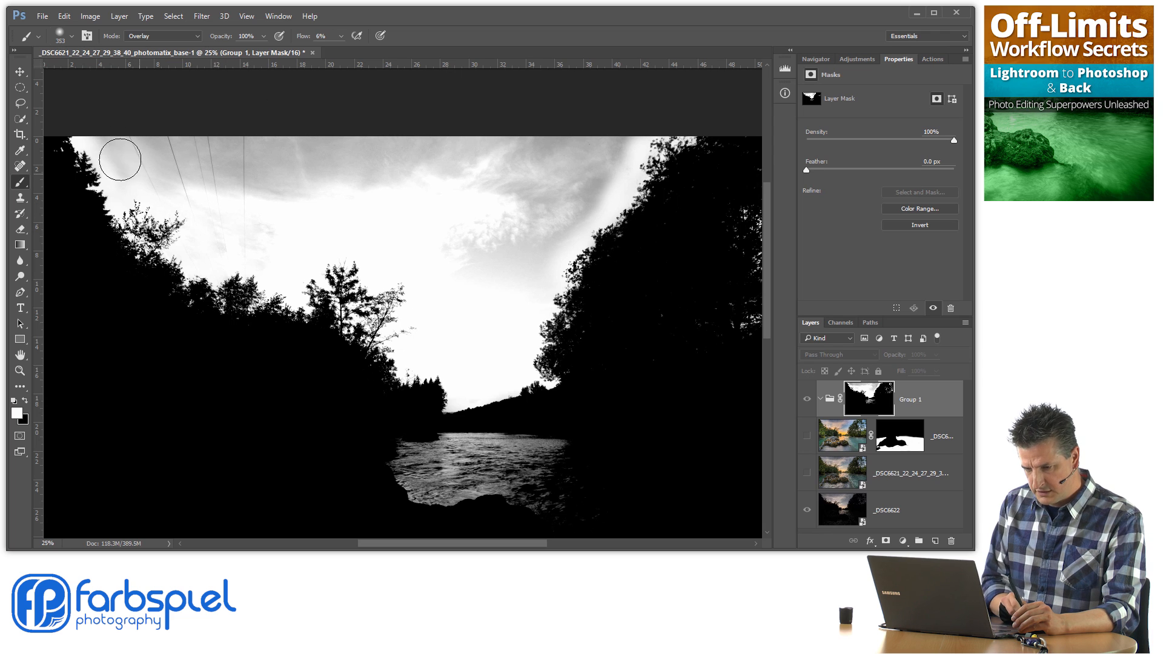
drag(119, 160, 216, 198)
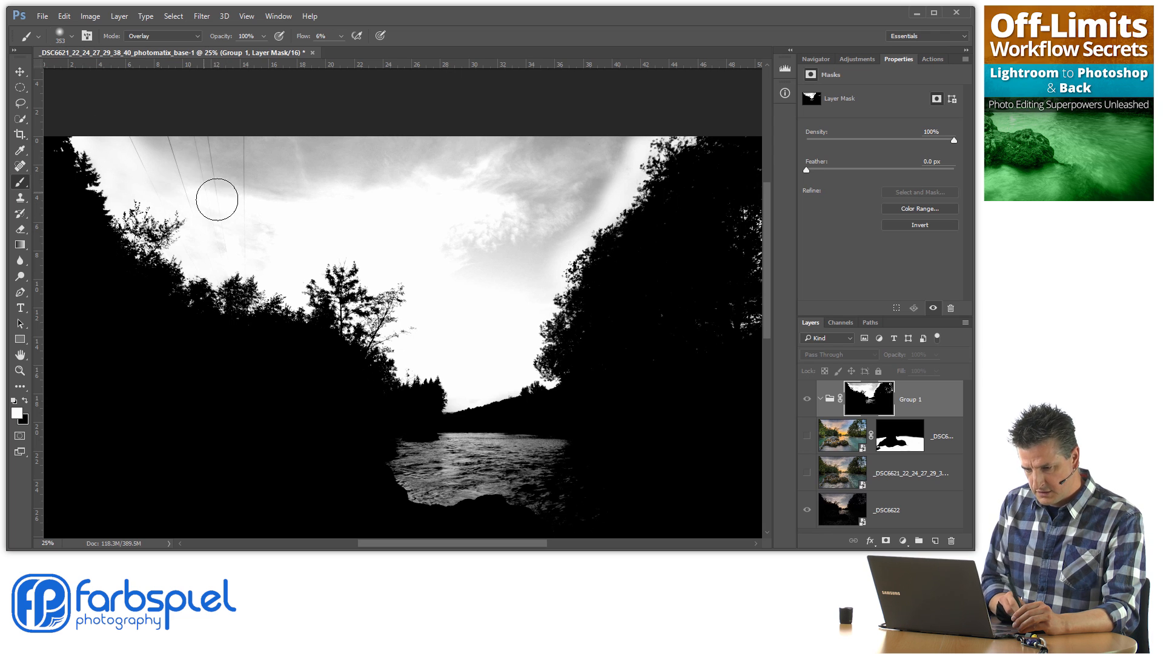
drag(217, 199, 561, 234)
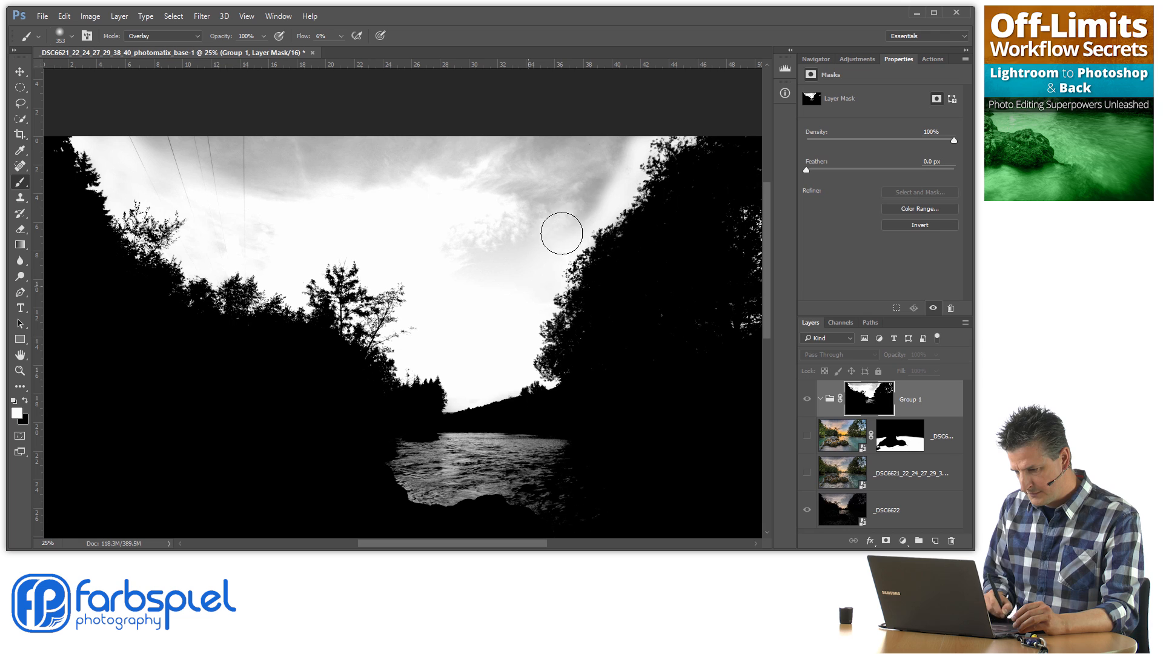
drag(561, 234, 631, 129)
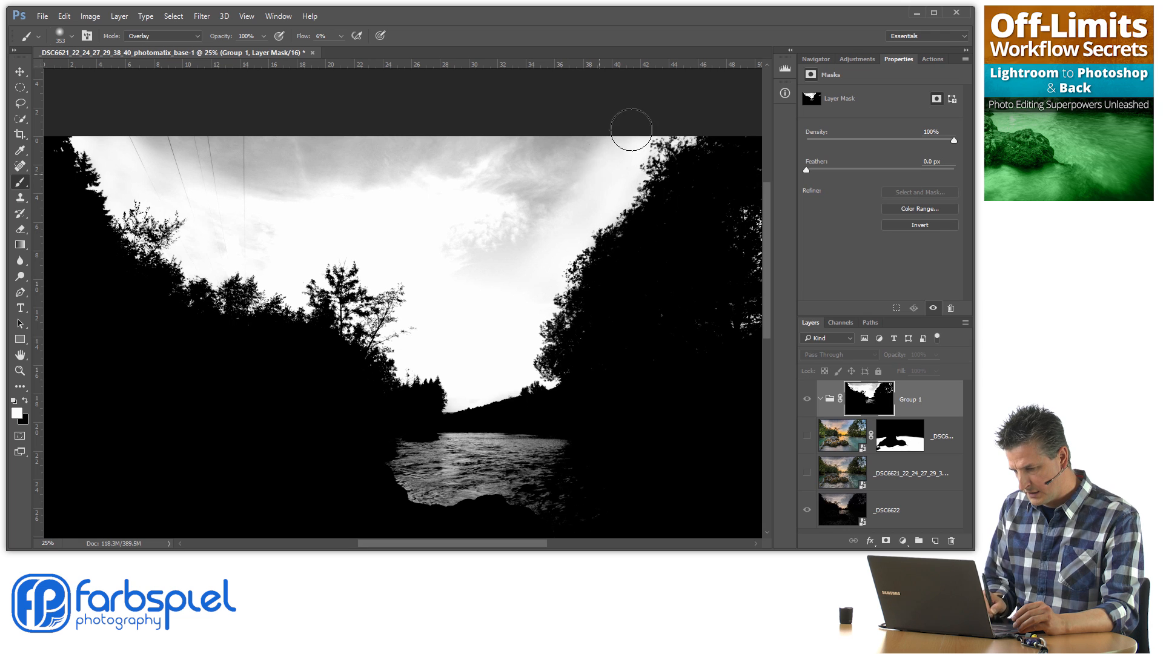
drag(632, 129, 521, 289)
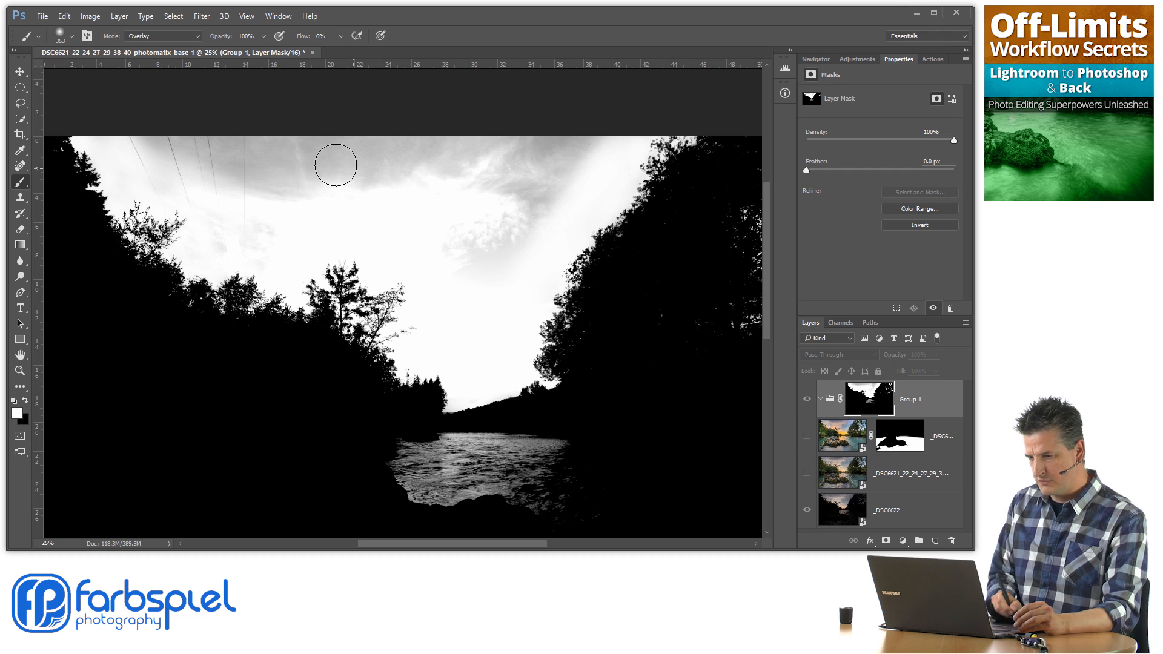
Step: Set the brush to Normal mode at full flow and fill the upper sky of the mask solid white
click(161, 36)
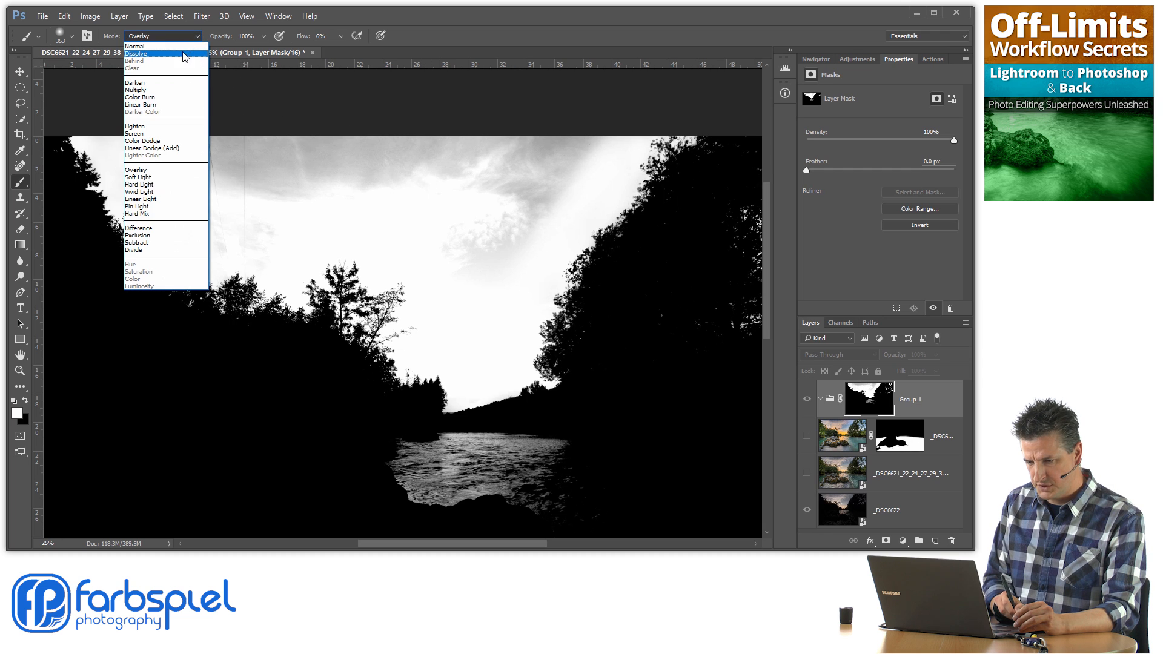
click(135, 46)
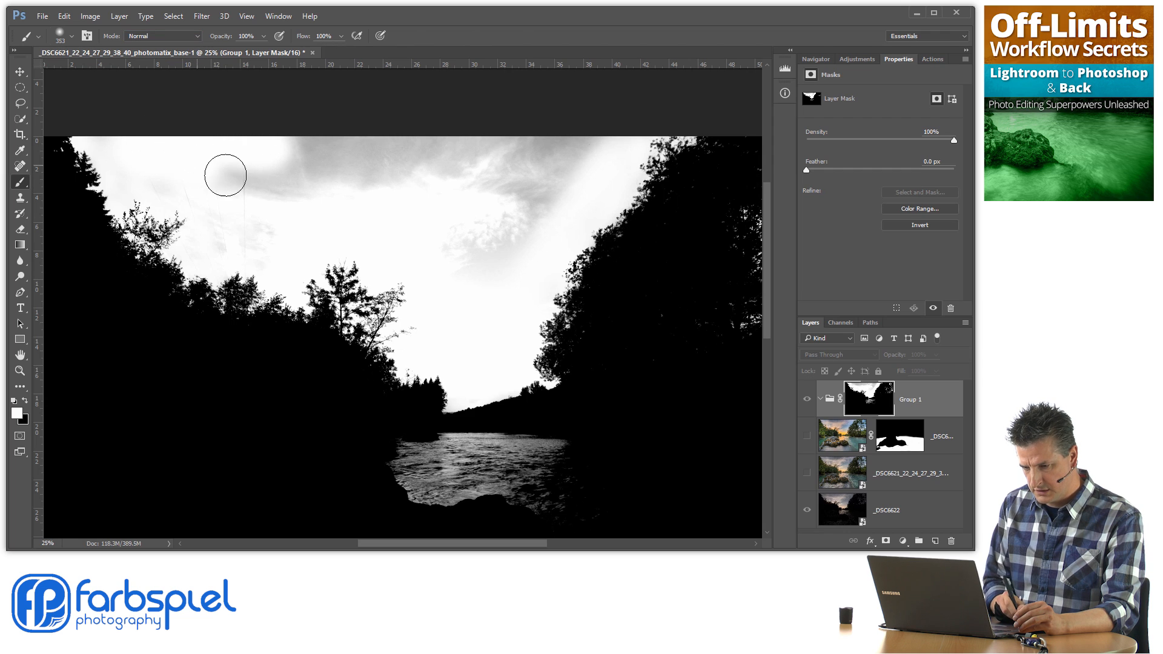
drag(225, 175, 502, 140)
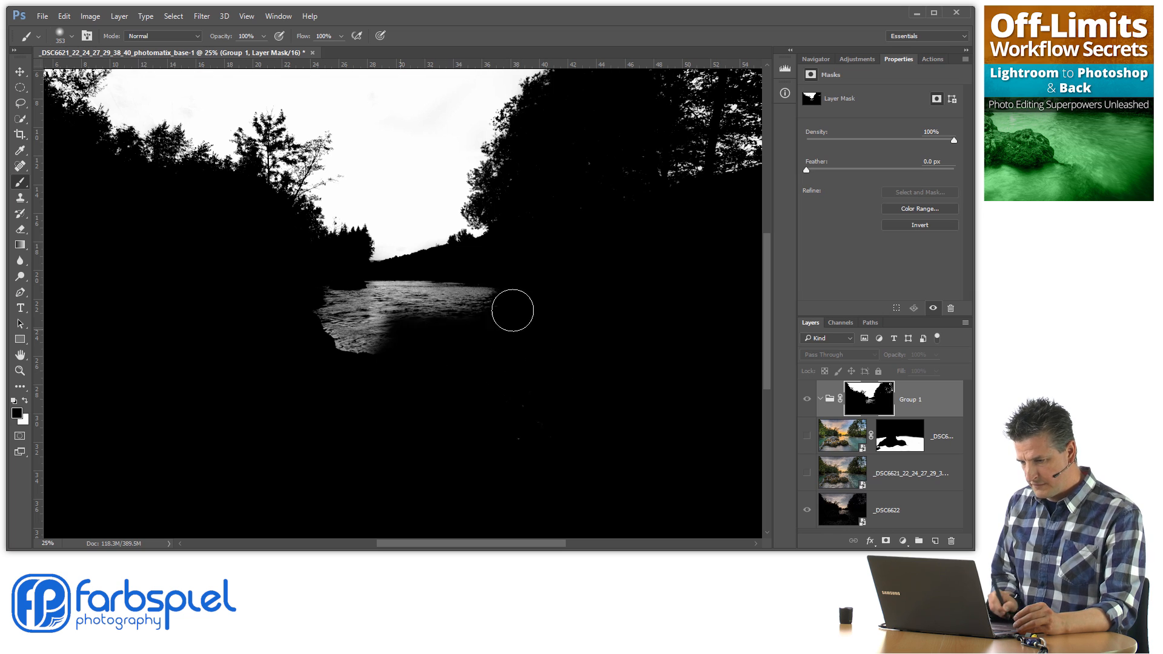
Step: Paint the river solid black in the mask so only the sky stays white
drag(511, 311, 401, 334)
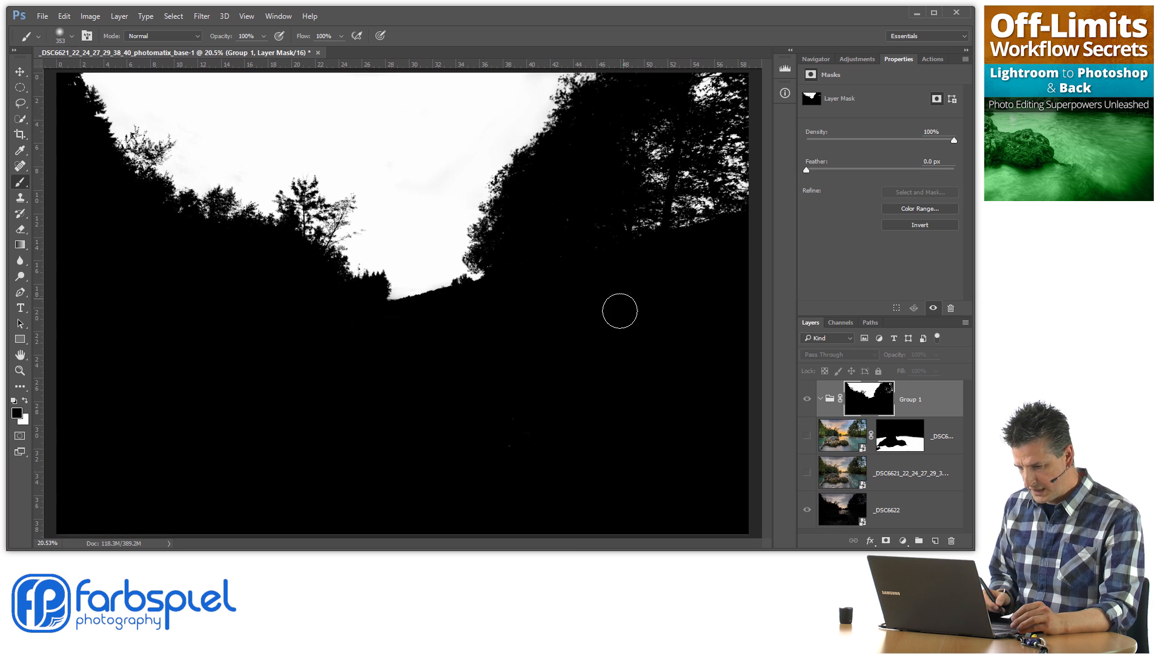
mouse_move(569, 437)
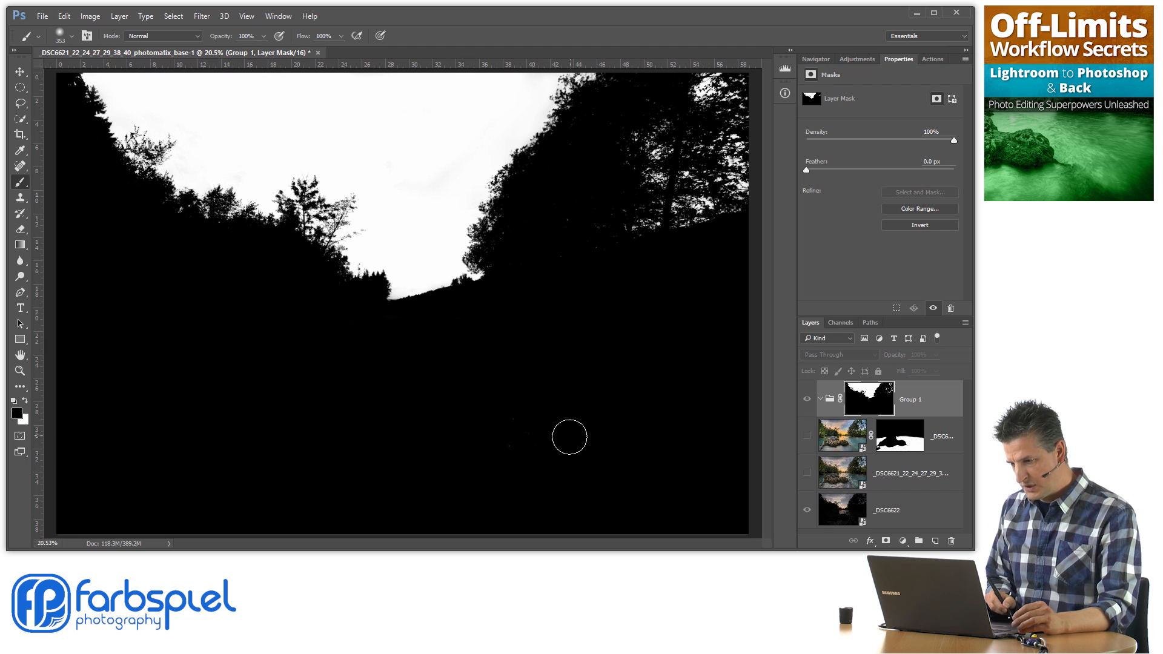
mouse_move(555, 451)
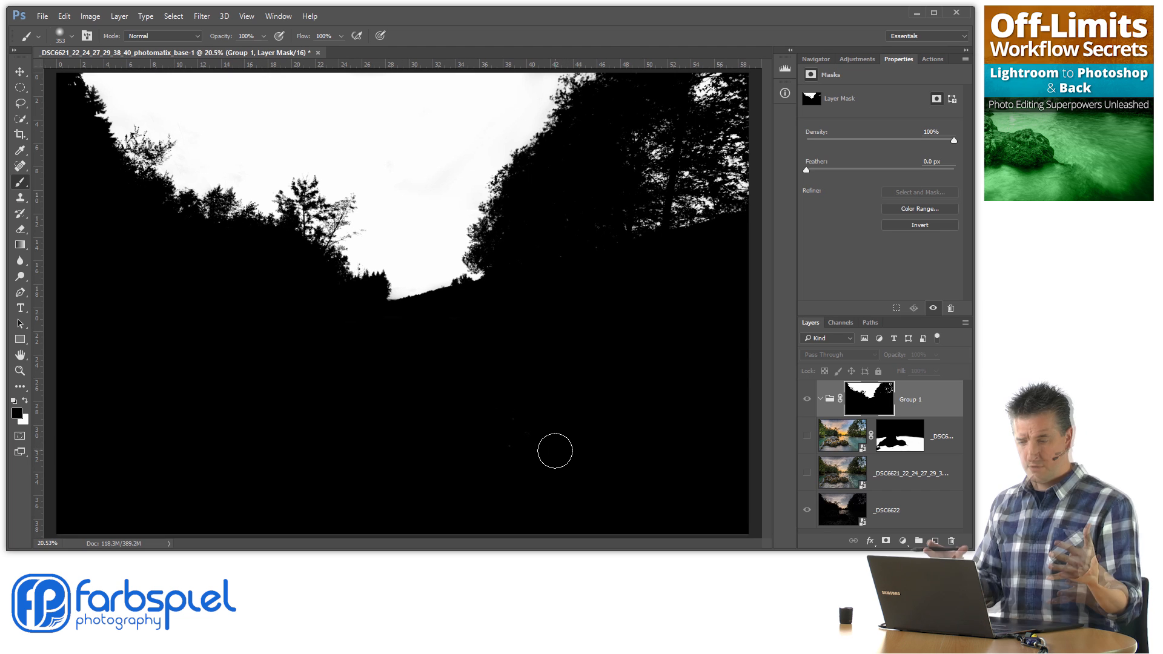